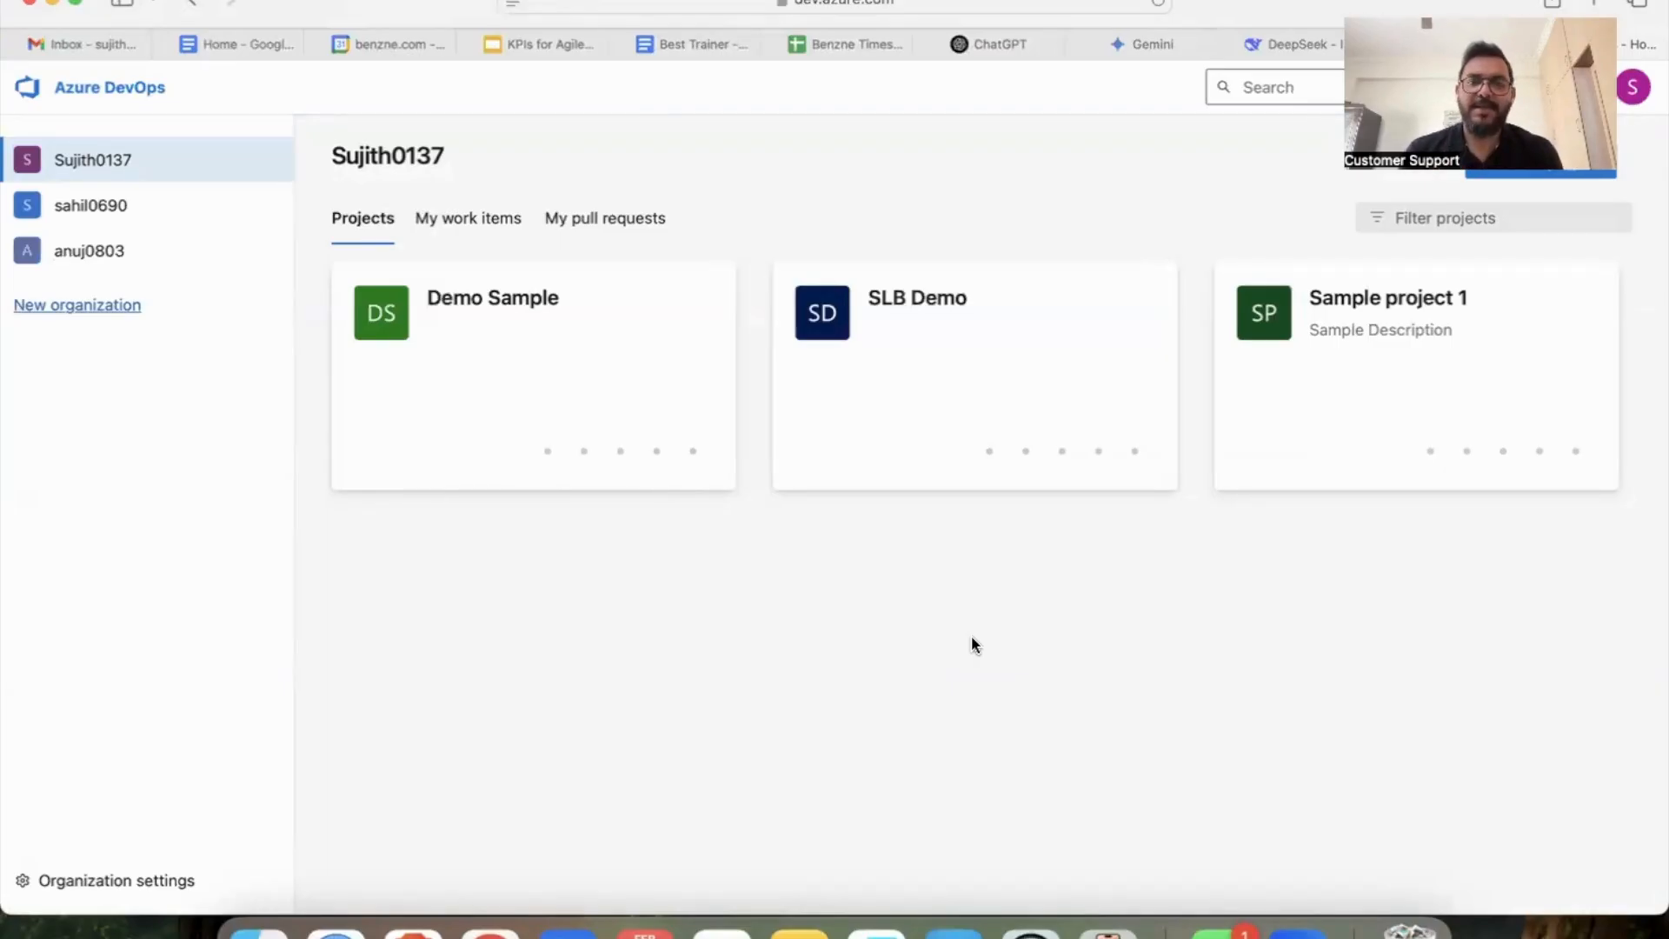
pyautogui.moveTo(541, 373)
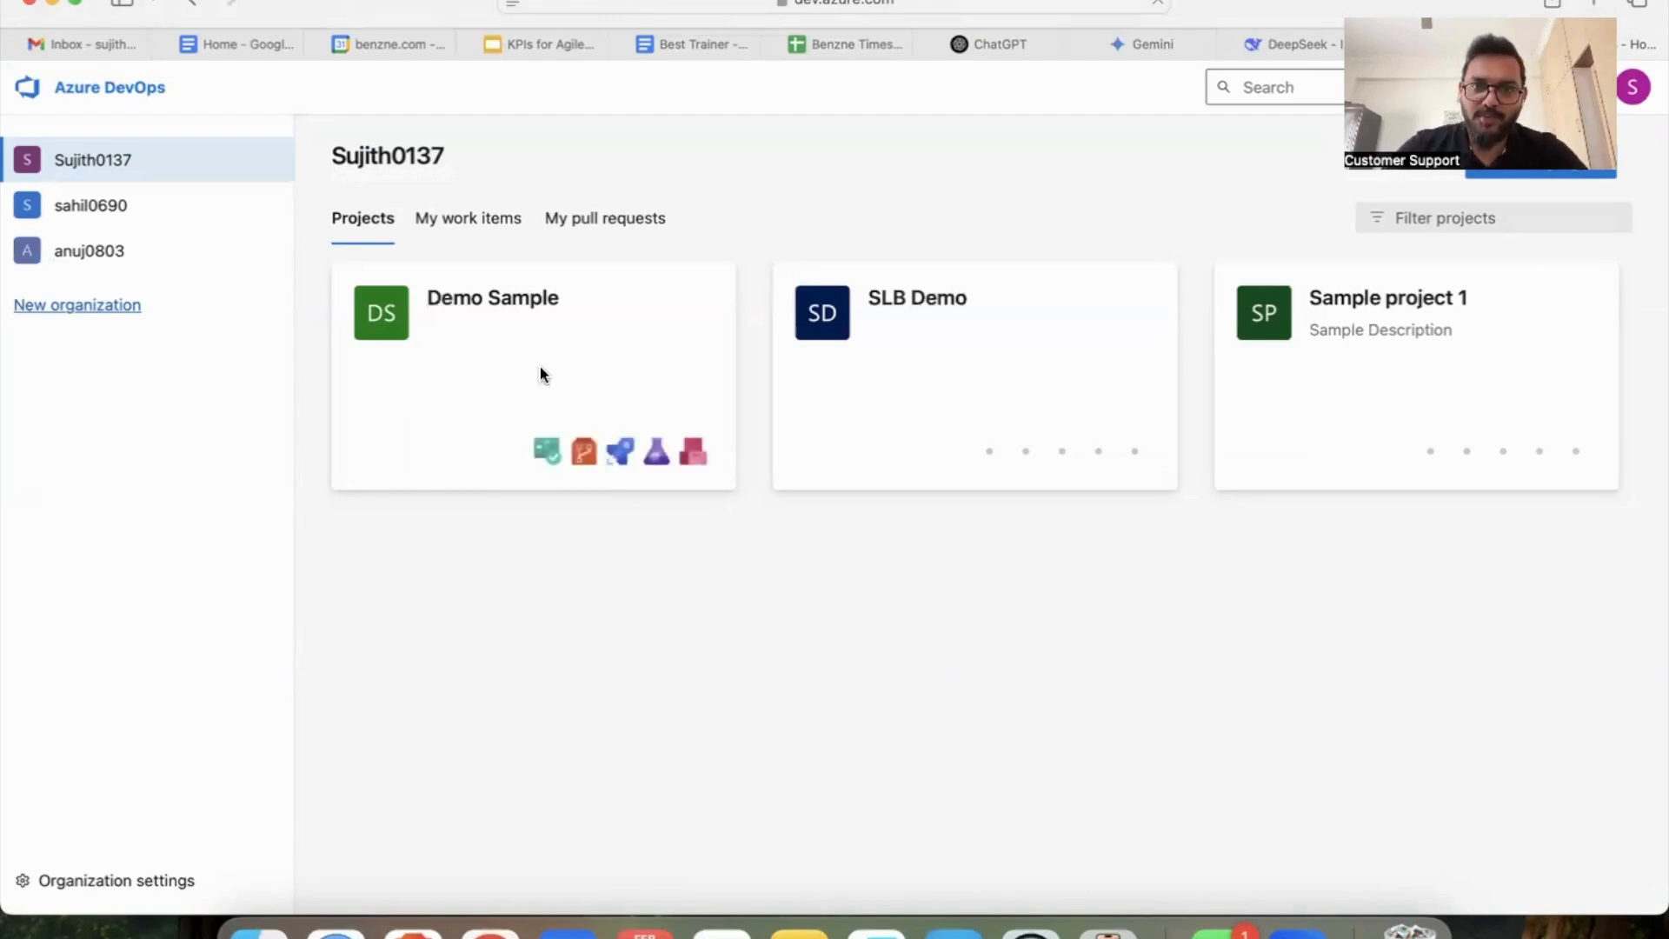
# Enter the Demo Sample project and reveal its Boards work-tracking menu
pyautogui.click(492, 297)
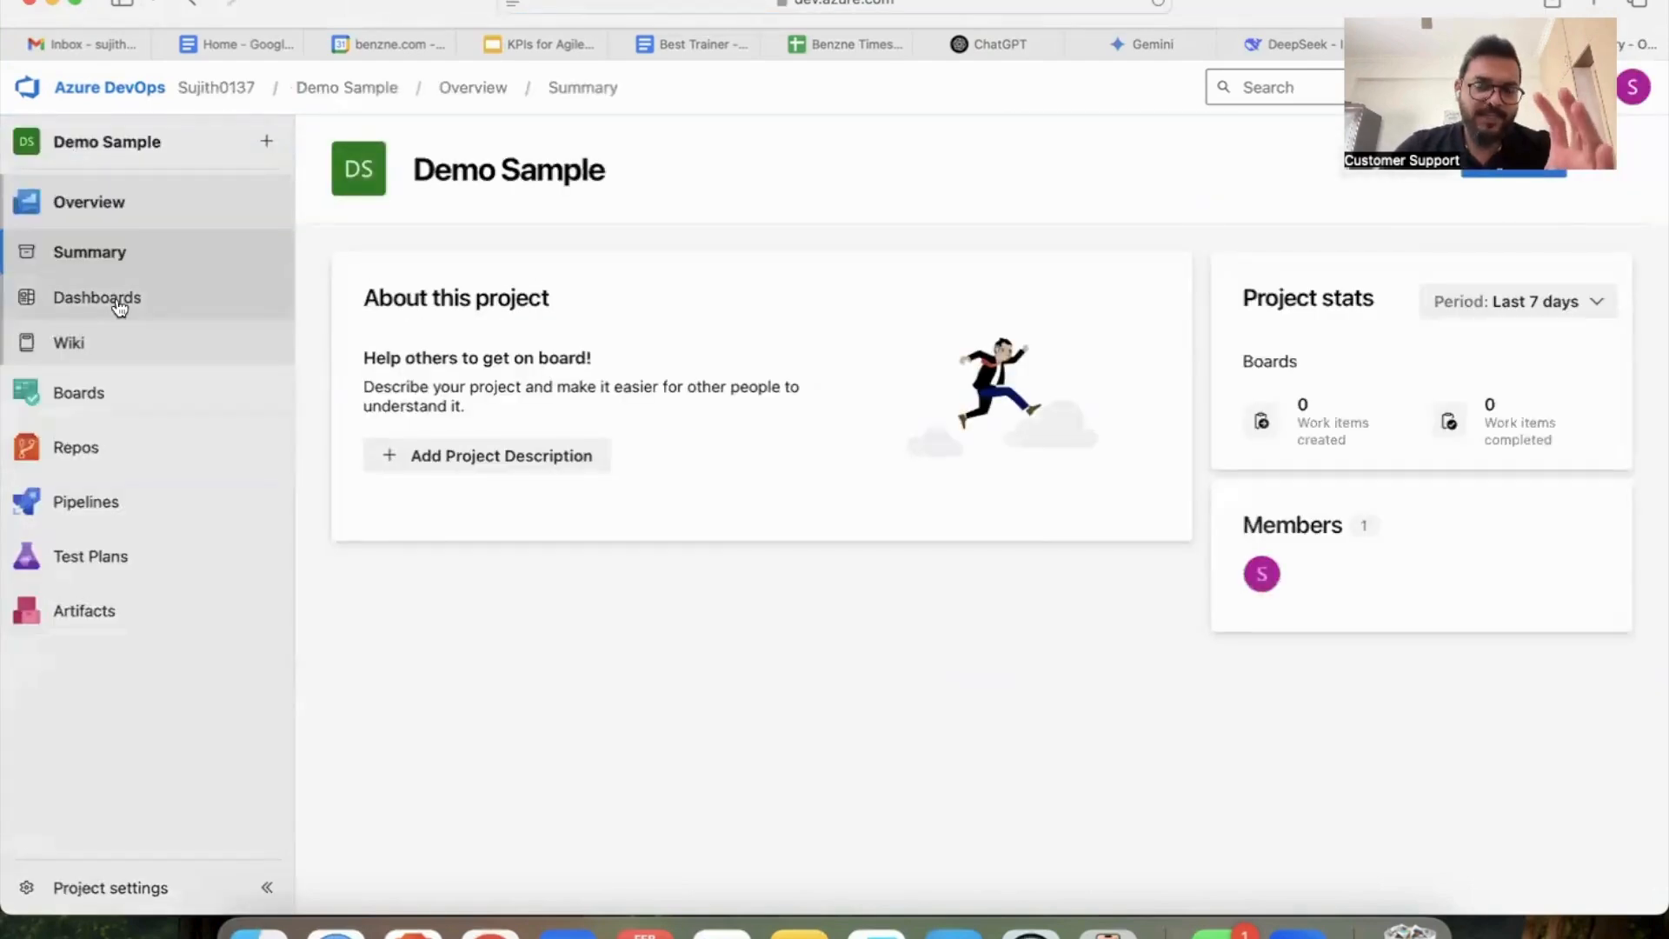
pyautogui.click(78, 391)
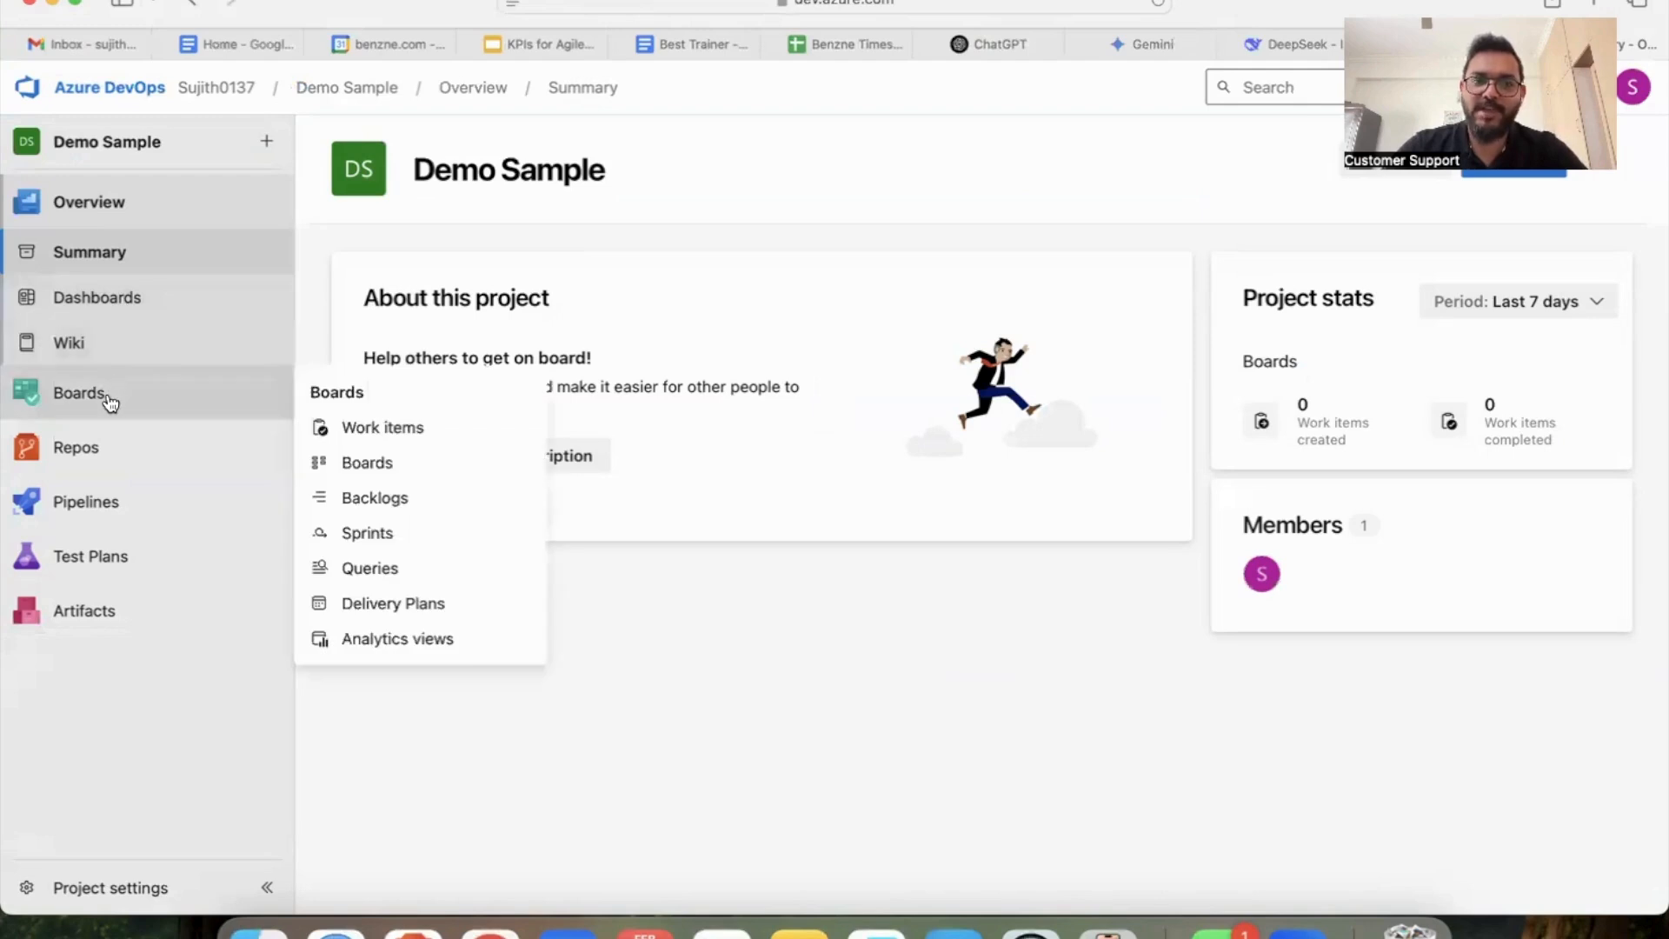
pyautogui.moveTo(342, 400)
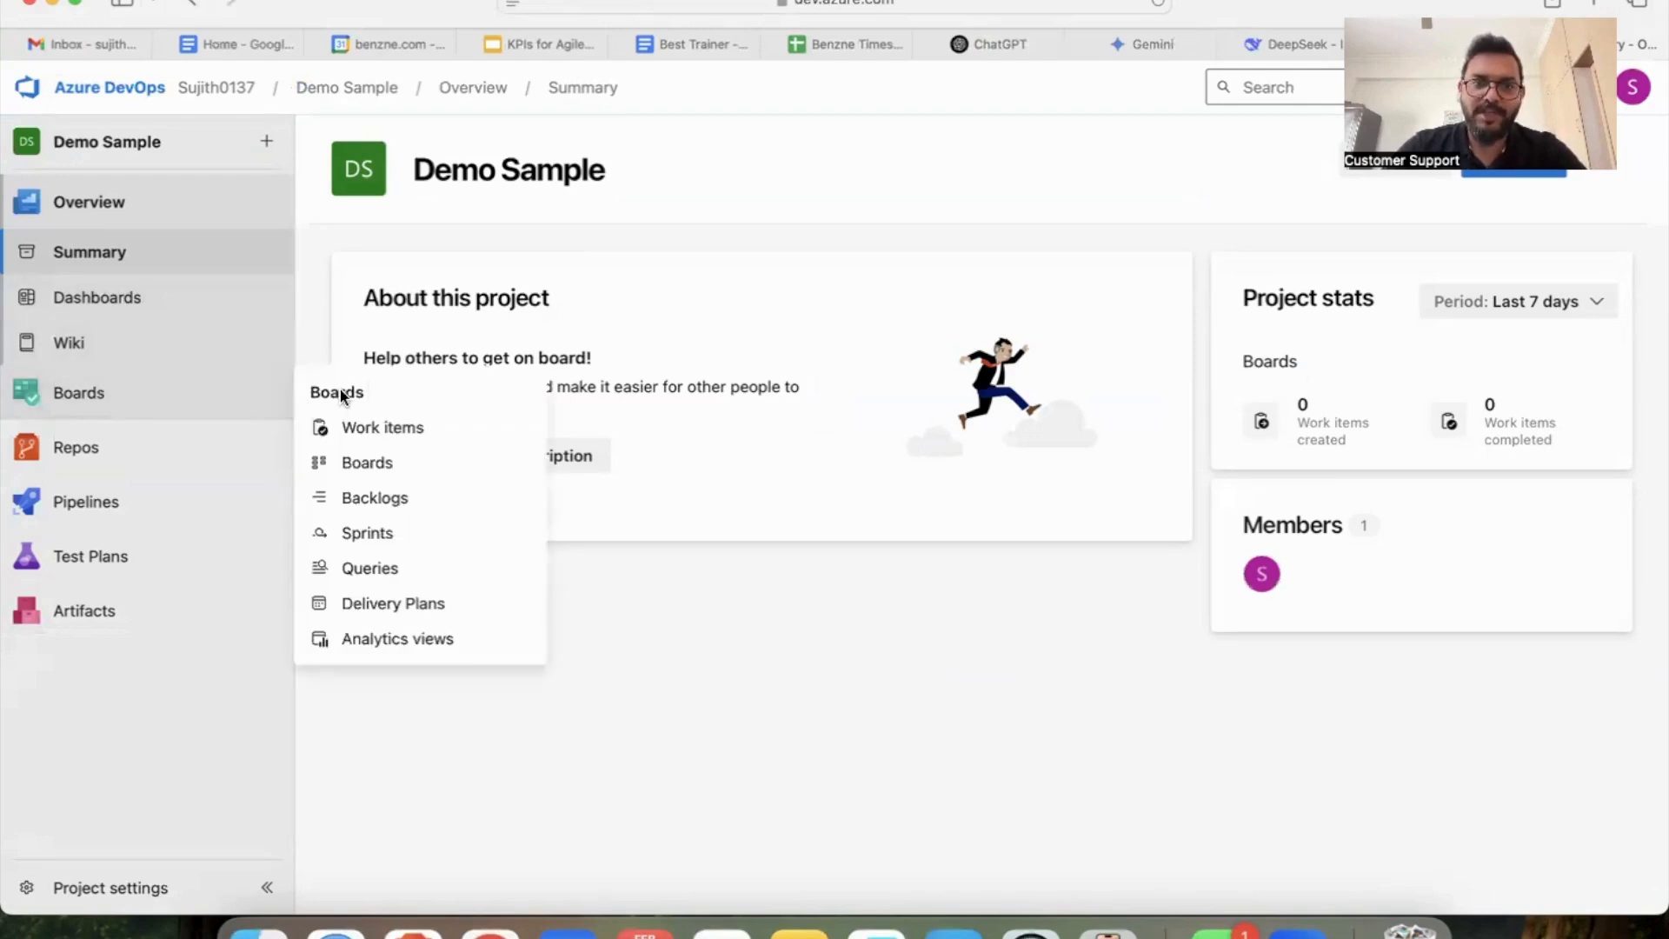
pyautogui.moveTo(211, 382)
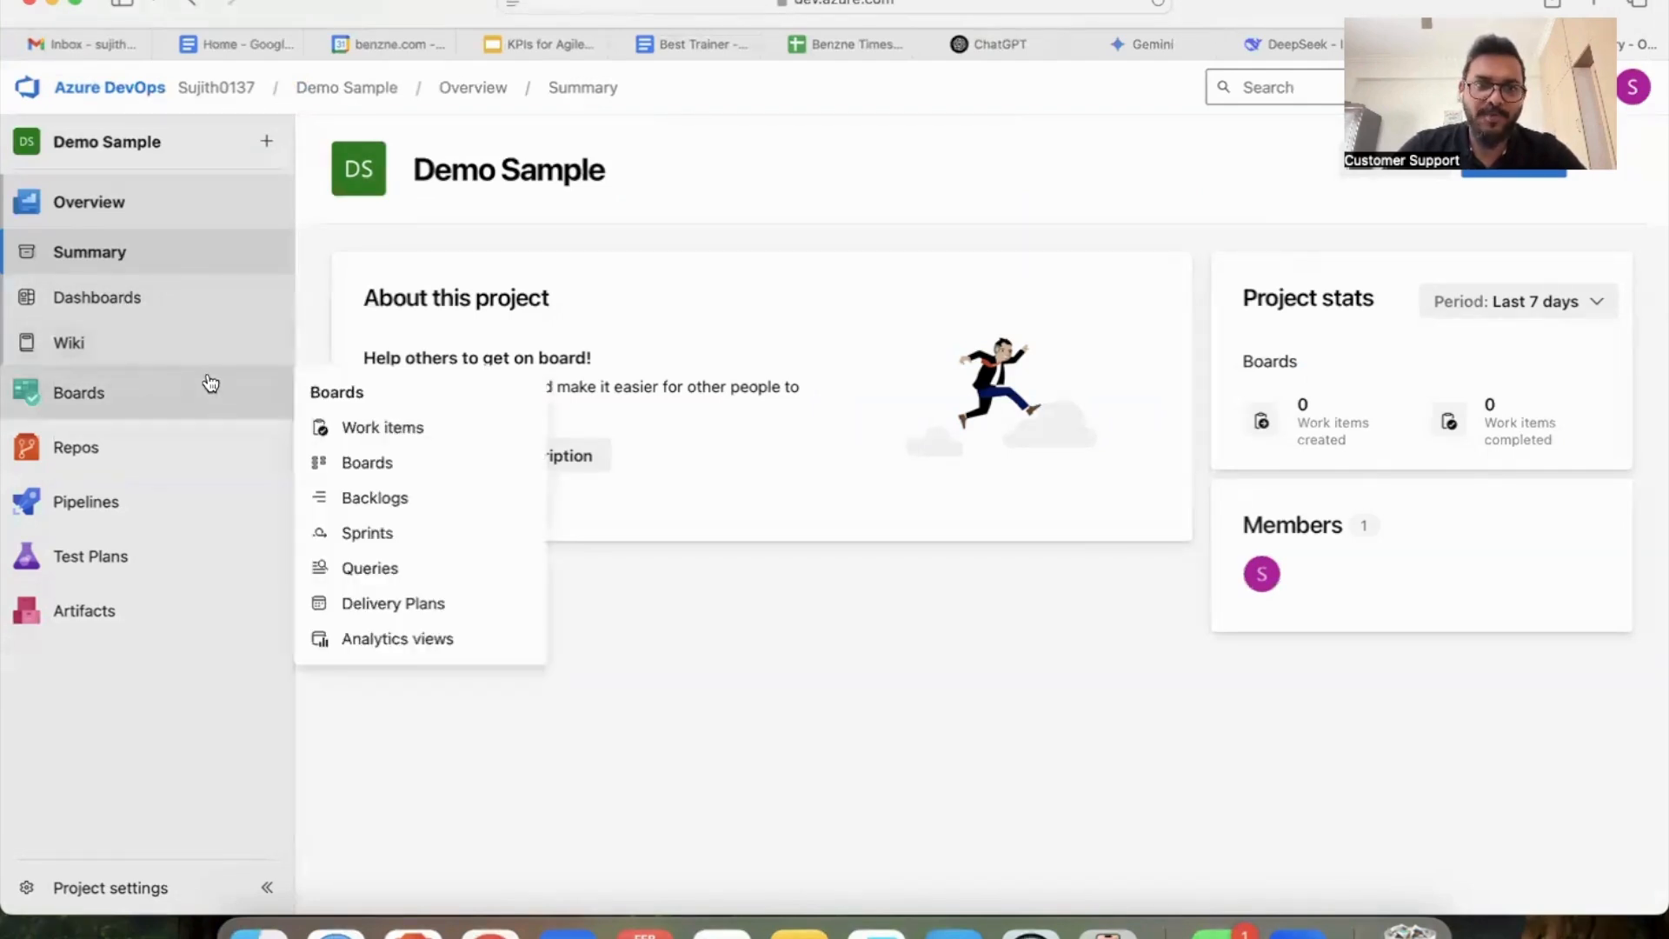
pyautogui.moveTo(382, 428)
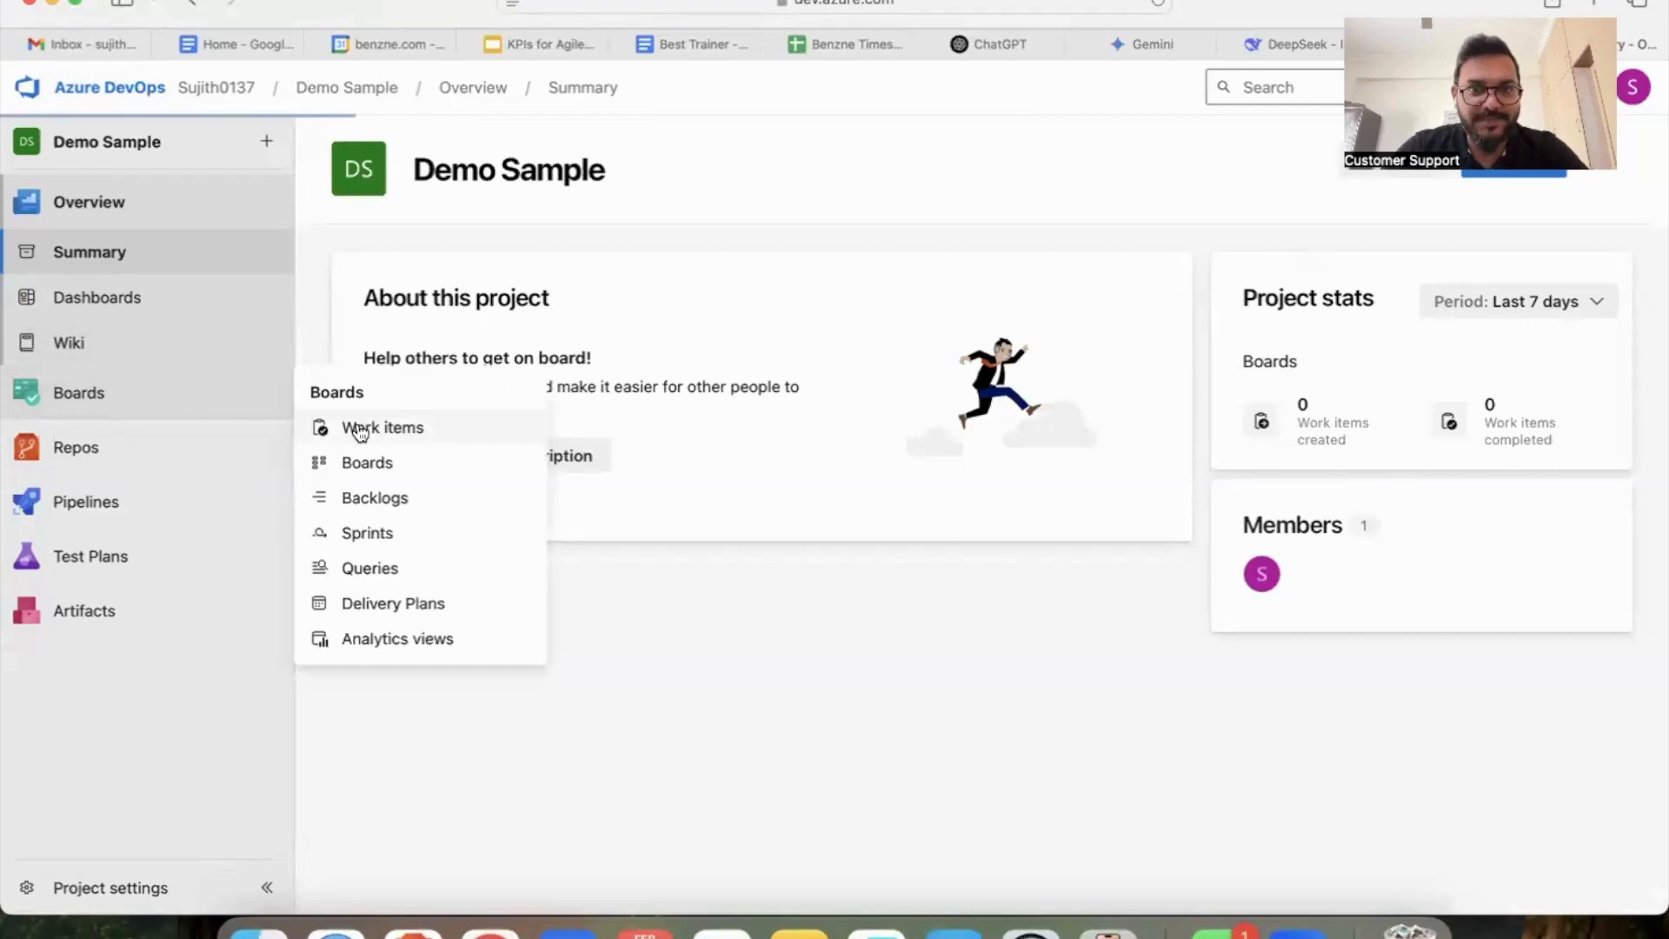
# Show the Demo Sample work items list with new-item type choices
pyautogui.click(382, 428)
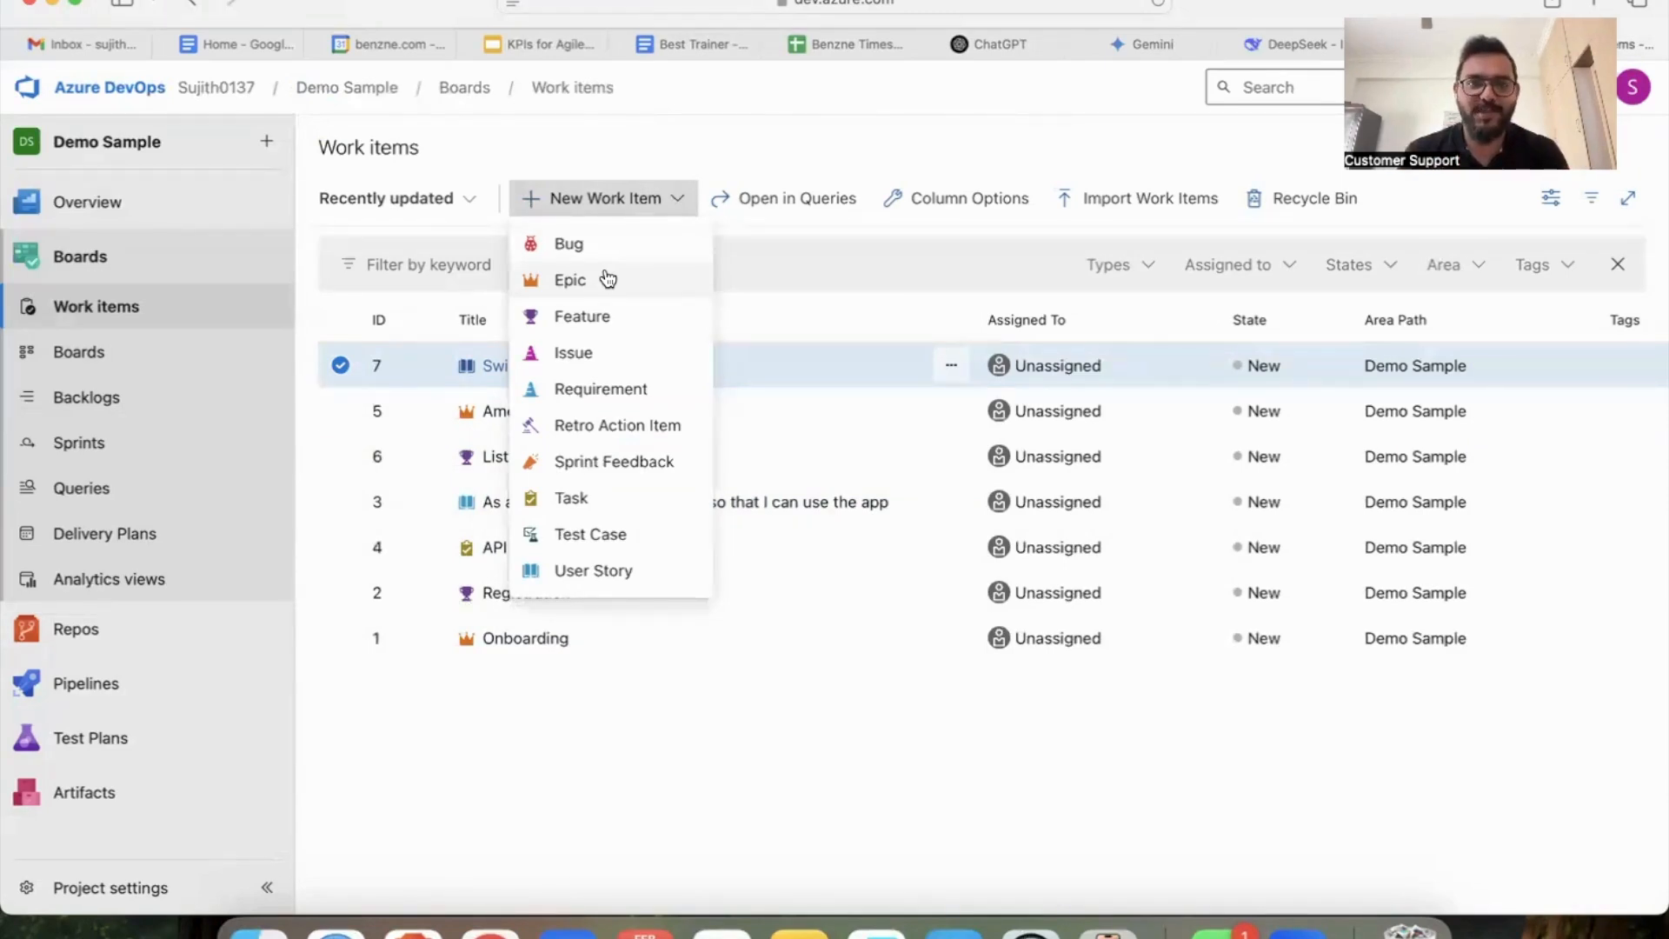
pyautogui.moveTo(620, 260)
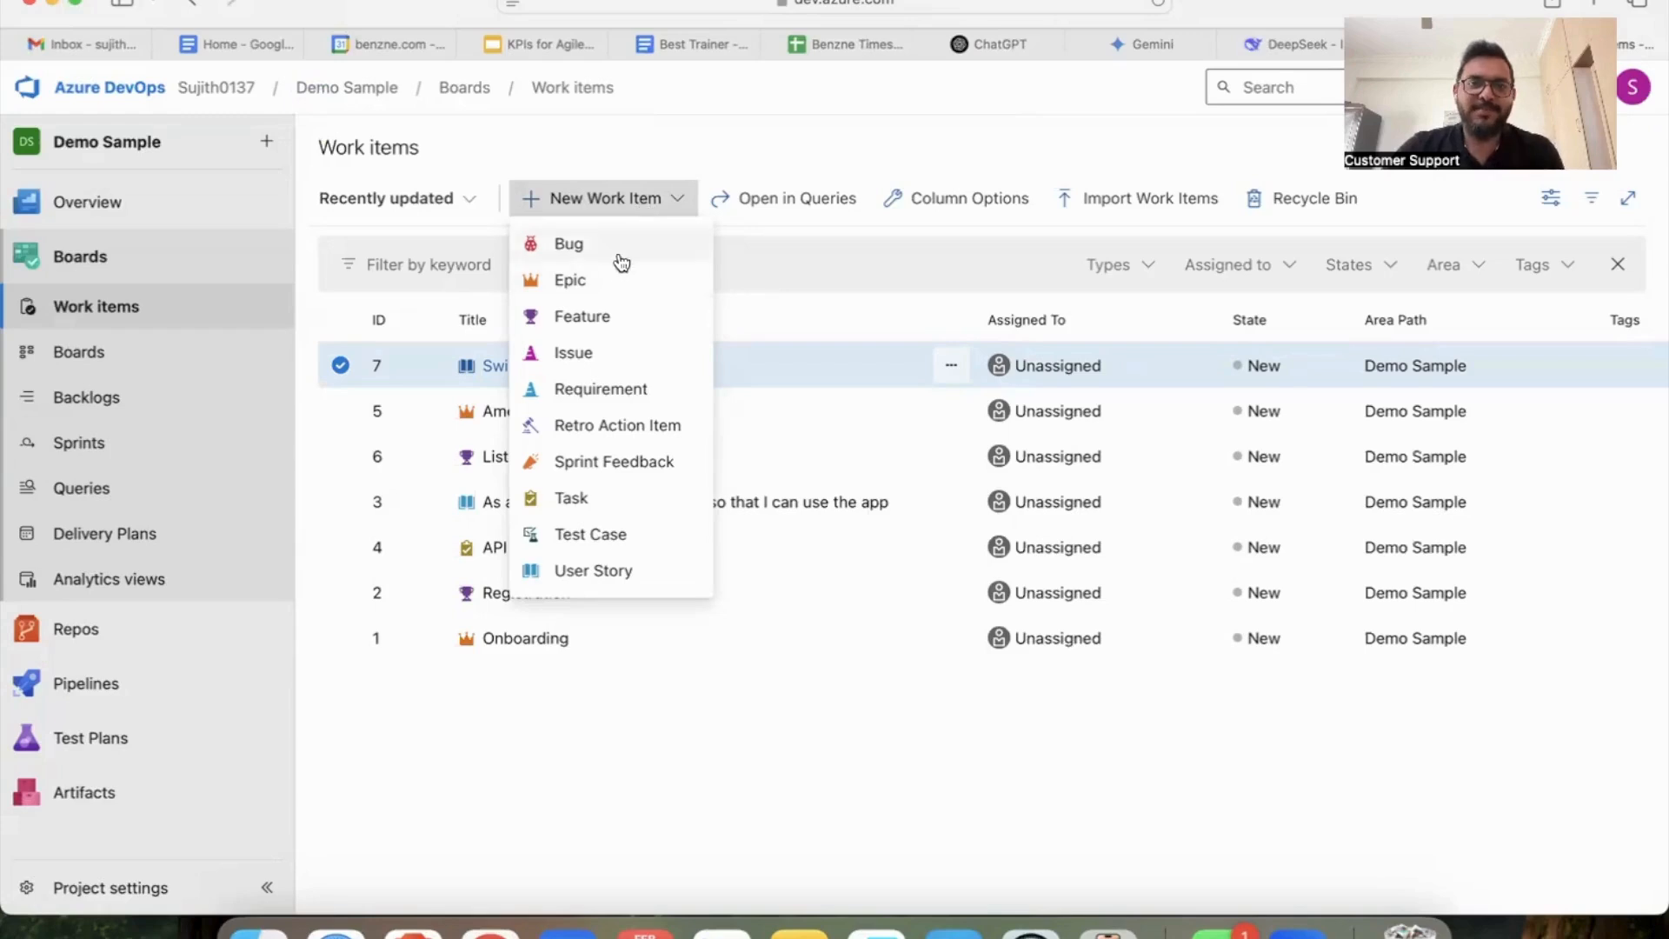
# Create and save a new Epic titled 'Sample Epic'
pyautogui.click(571, 280)
pyautogui.write('Sample Epic')
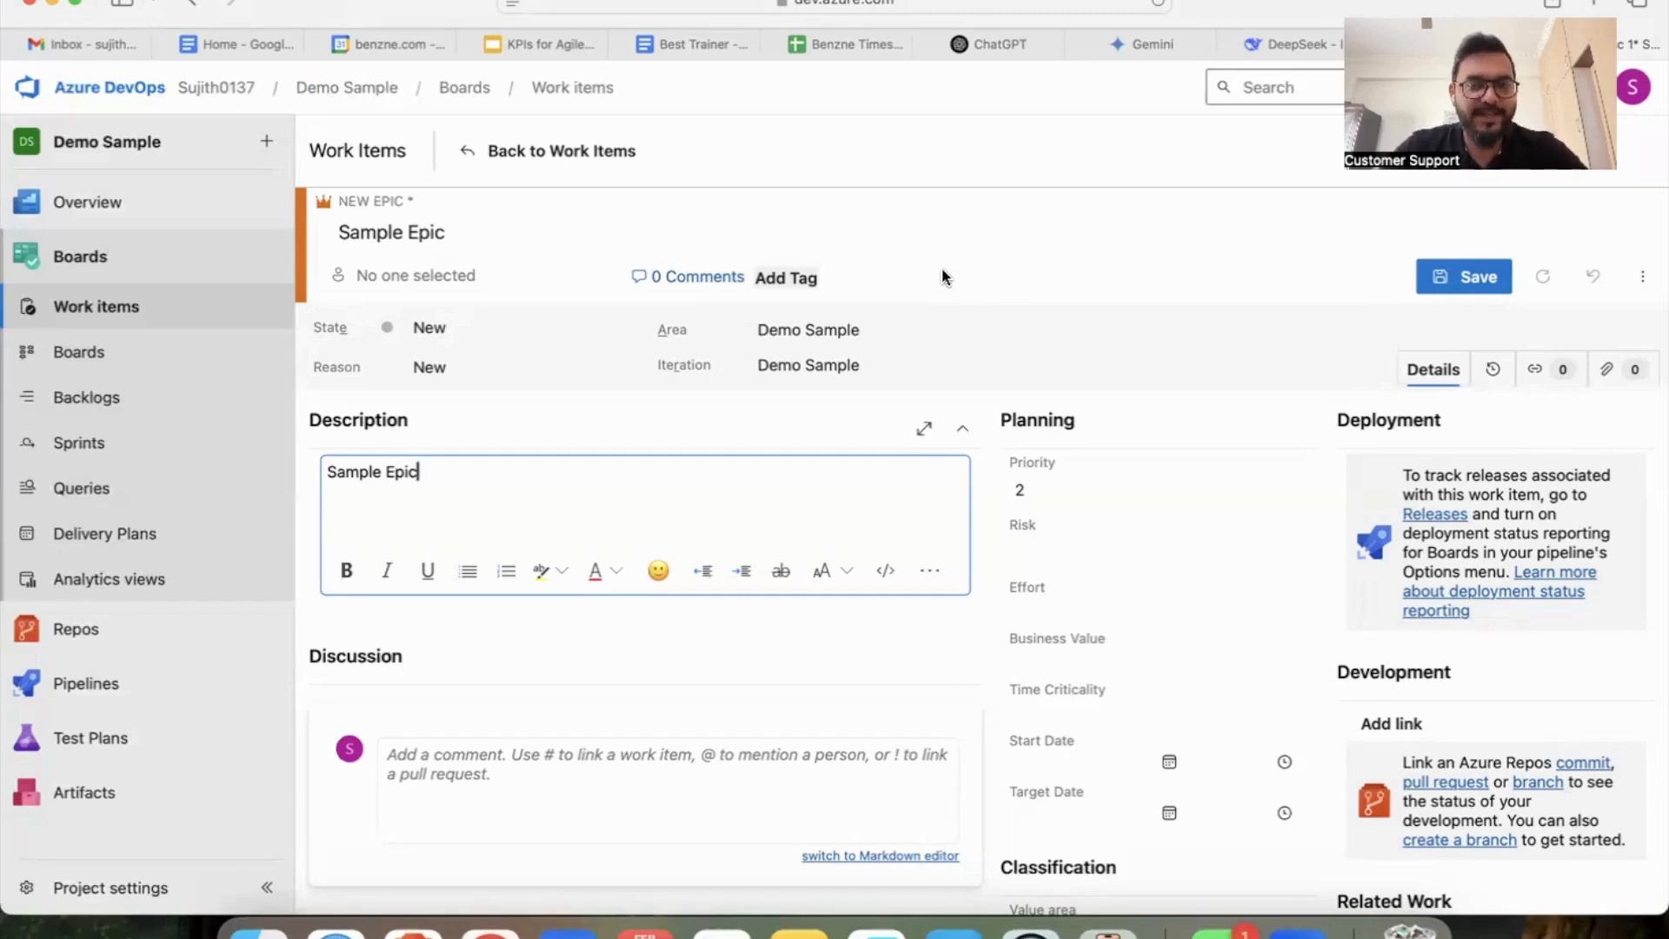
pyautogui.click(391, 231)
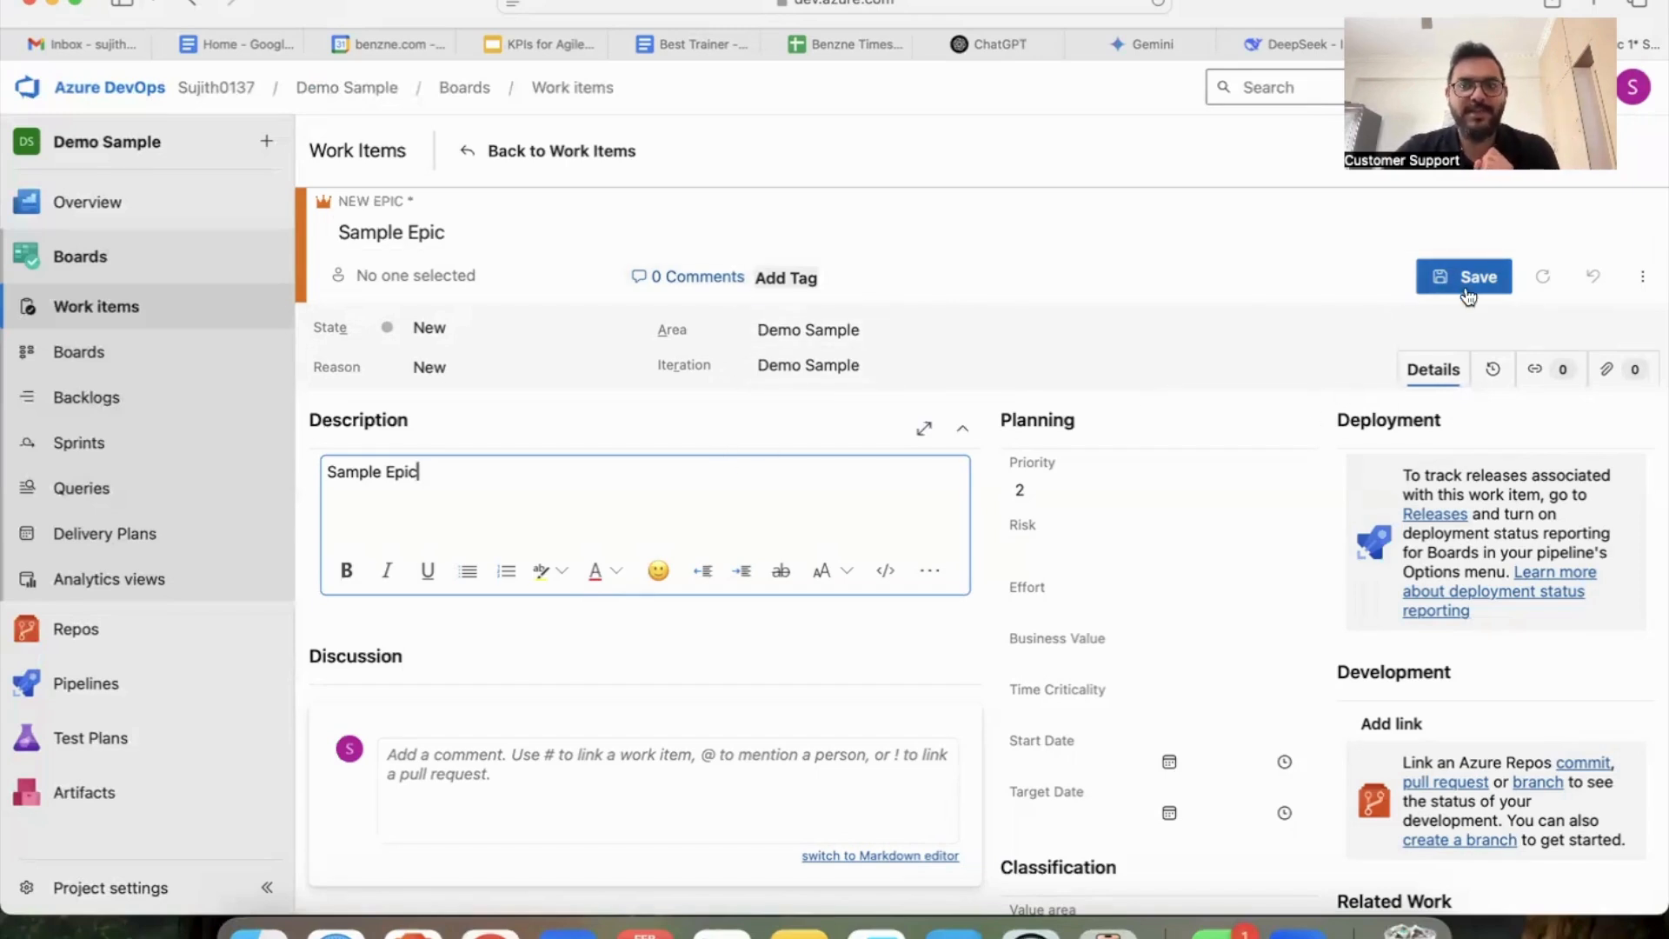
pyautogui.click(1478, 276)
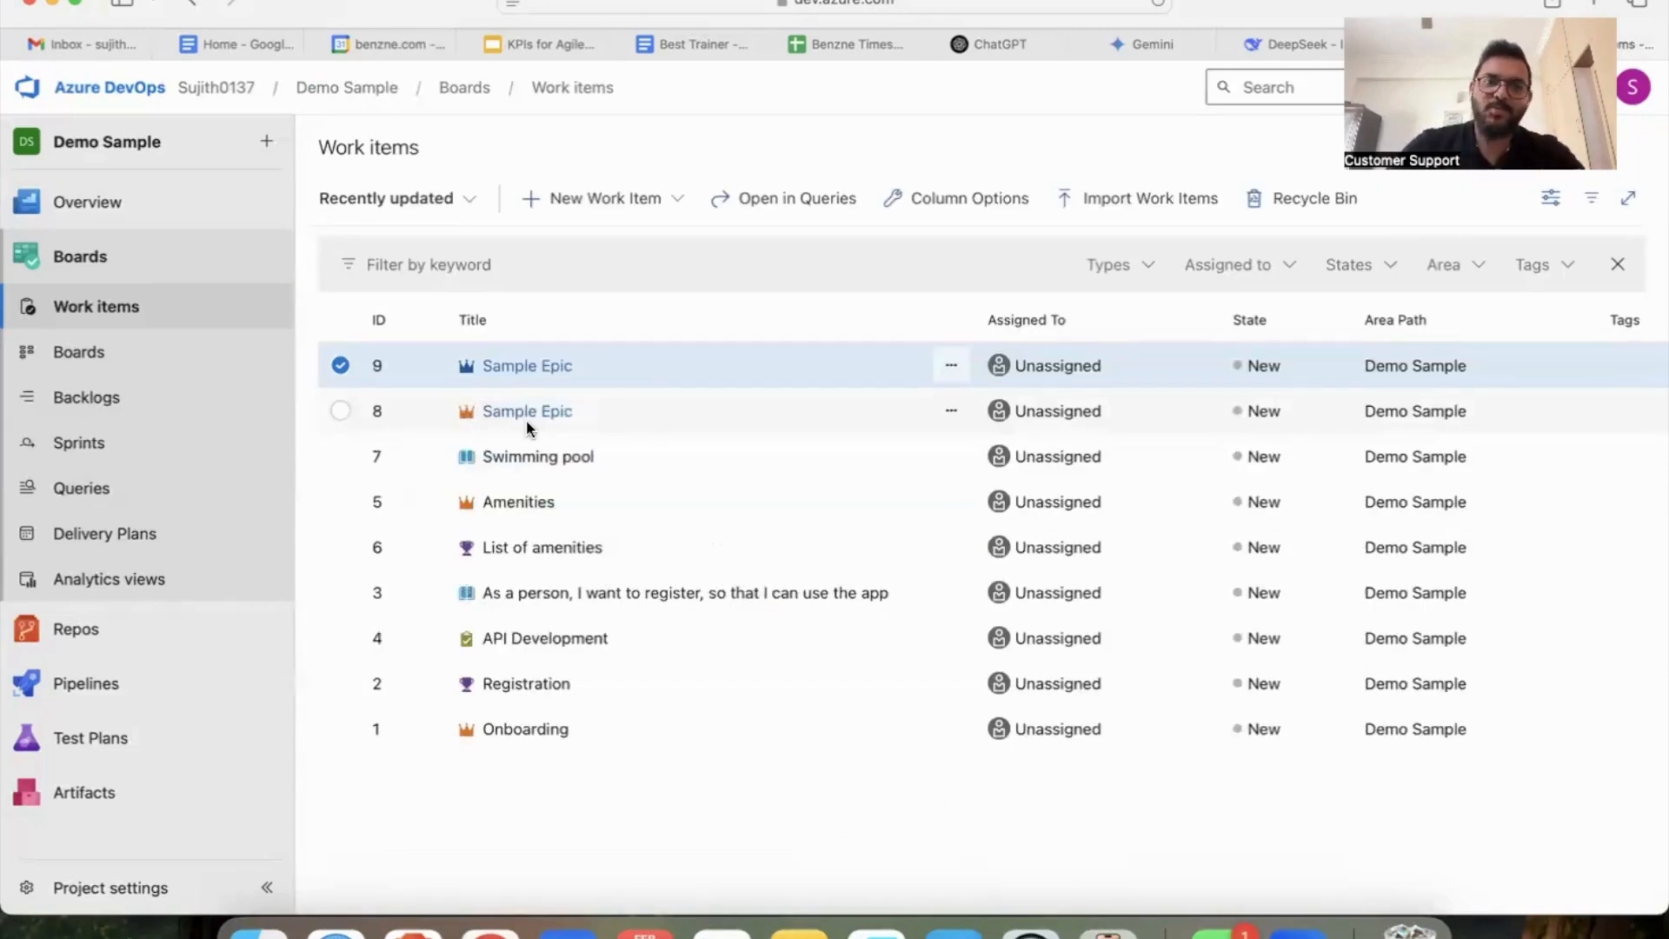
pyautogui.moveTo(492, 415)
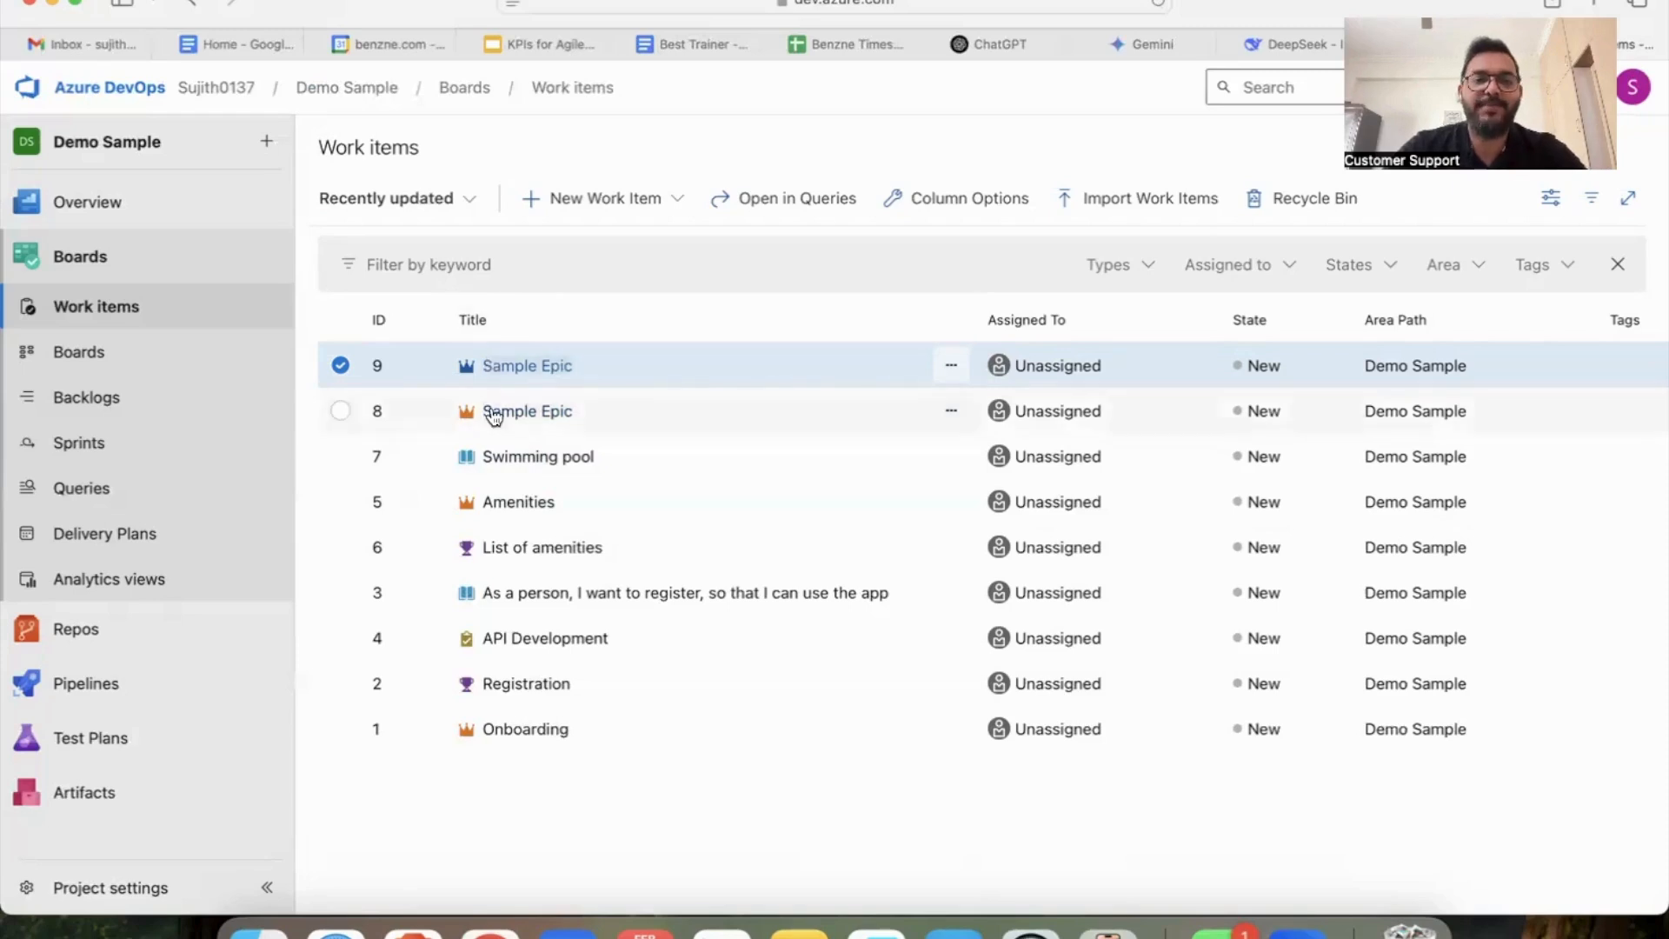
# From epic 8 Sample Epic, start adding a new linked child work item
pyautogui.click(526, 410)
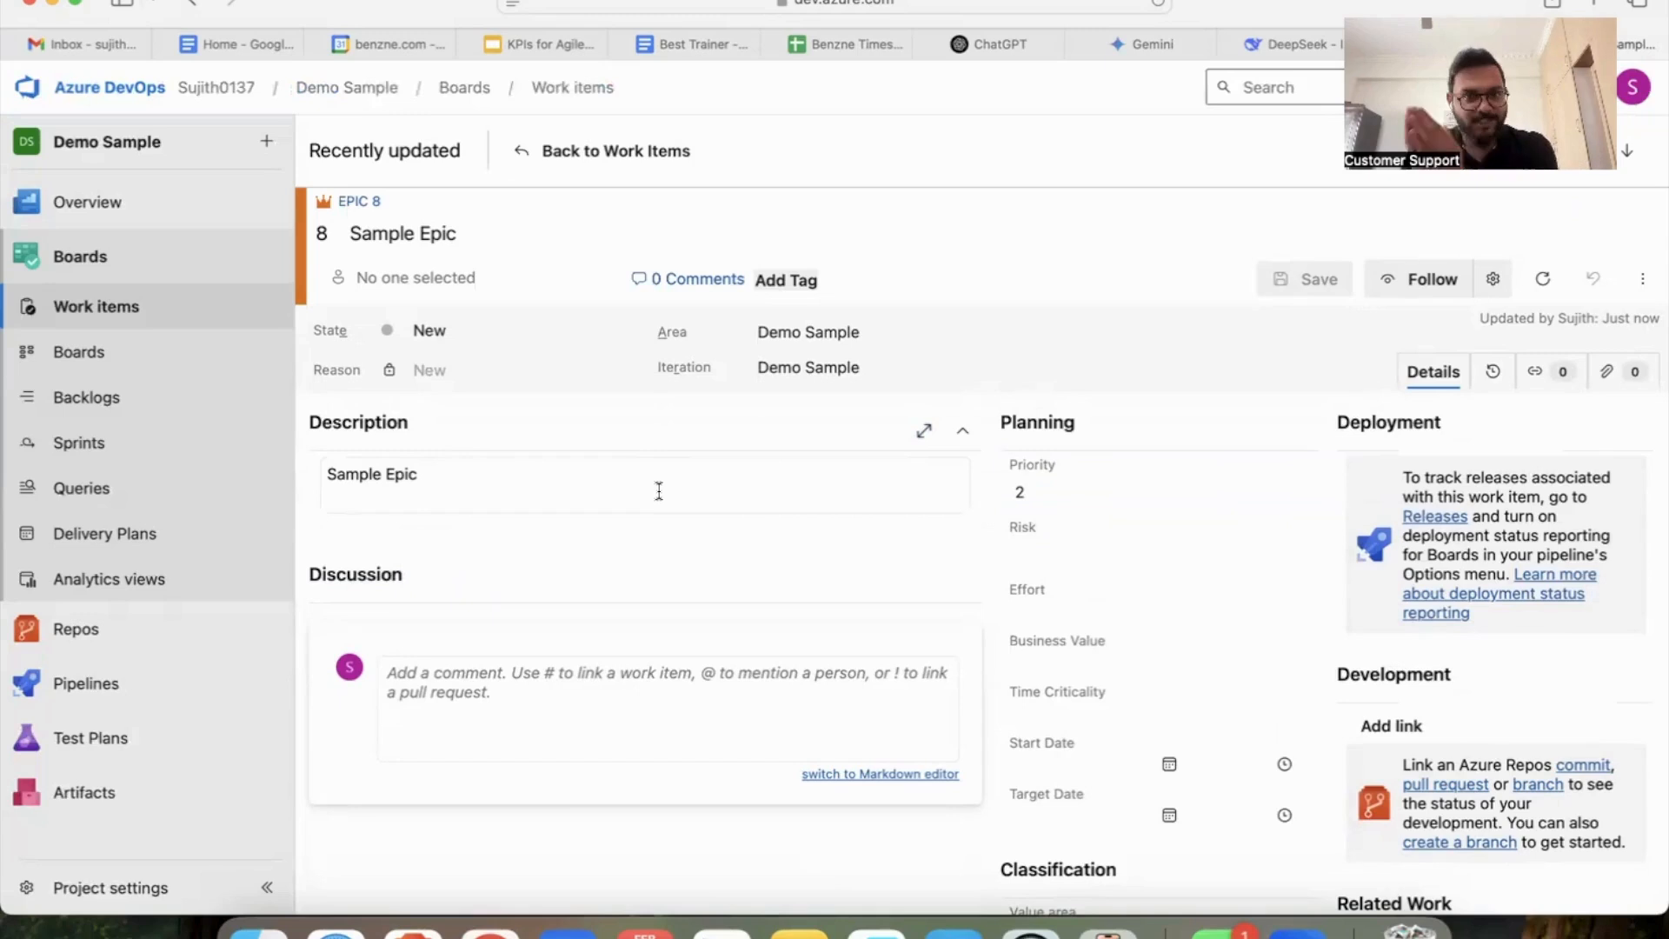
pyautogui.click(962, 430)
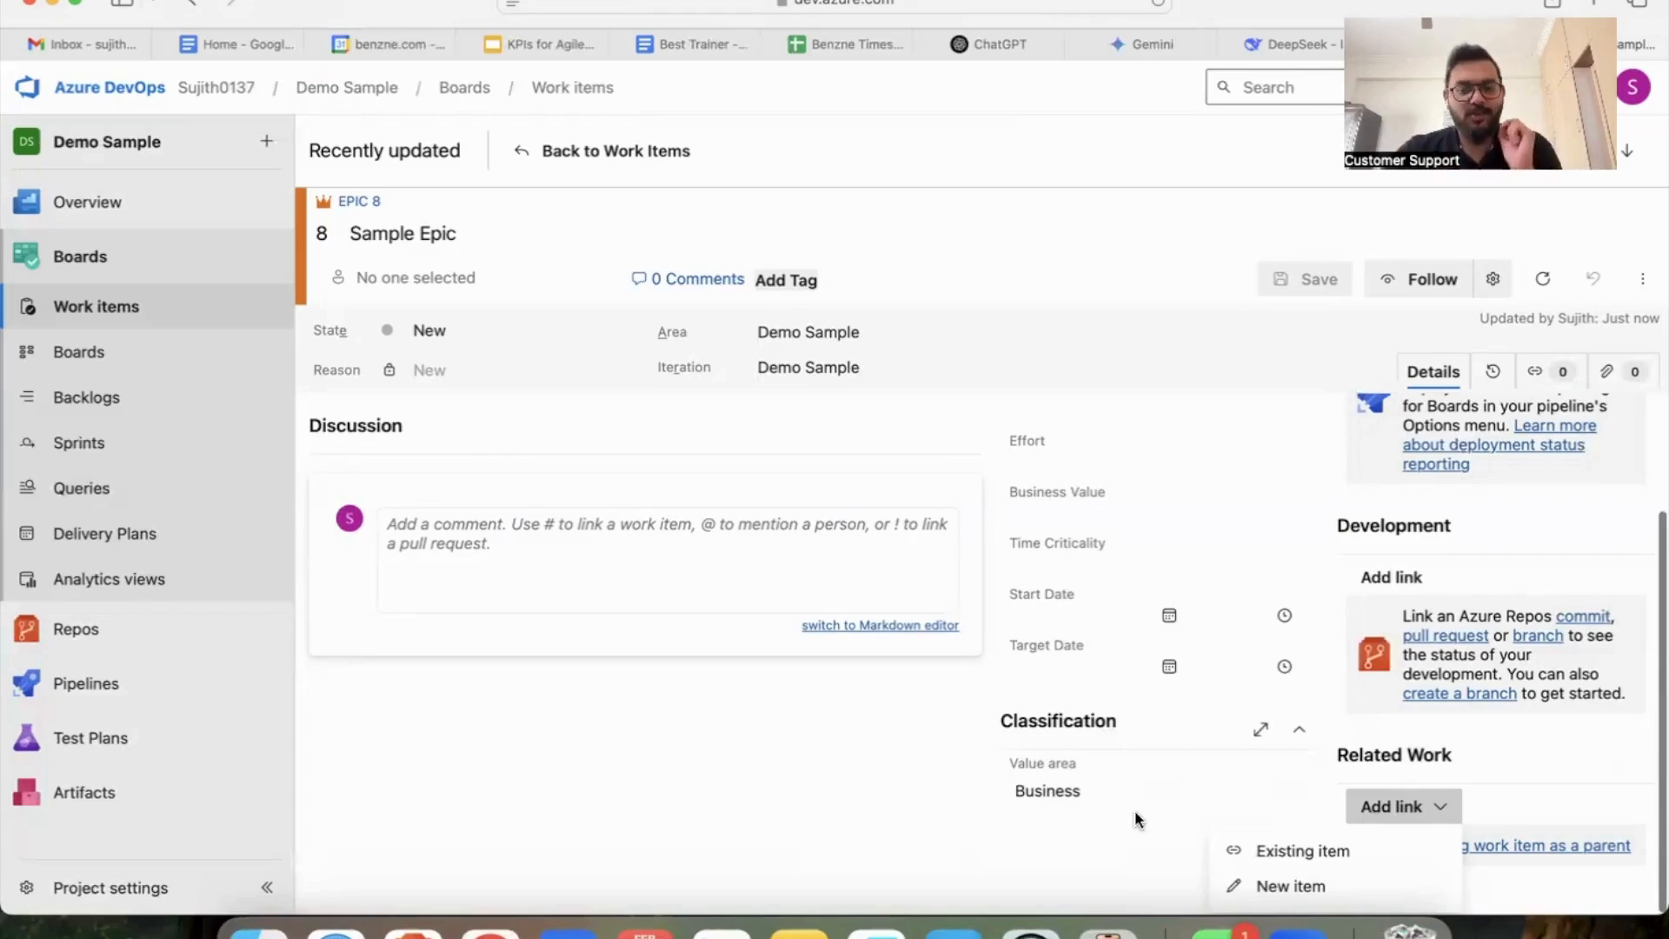
pyautogui.click(1289, 886)
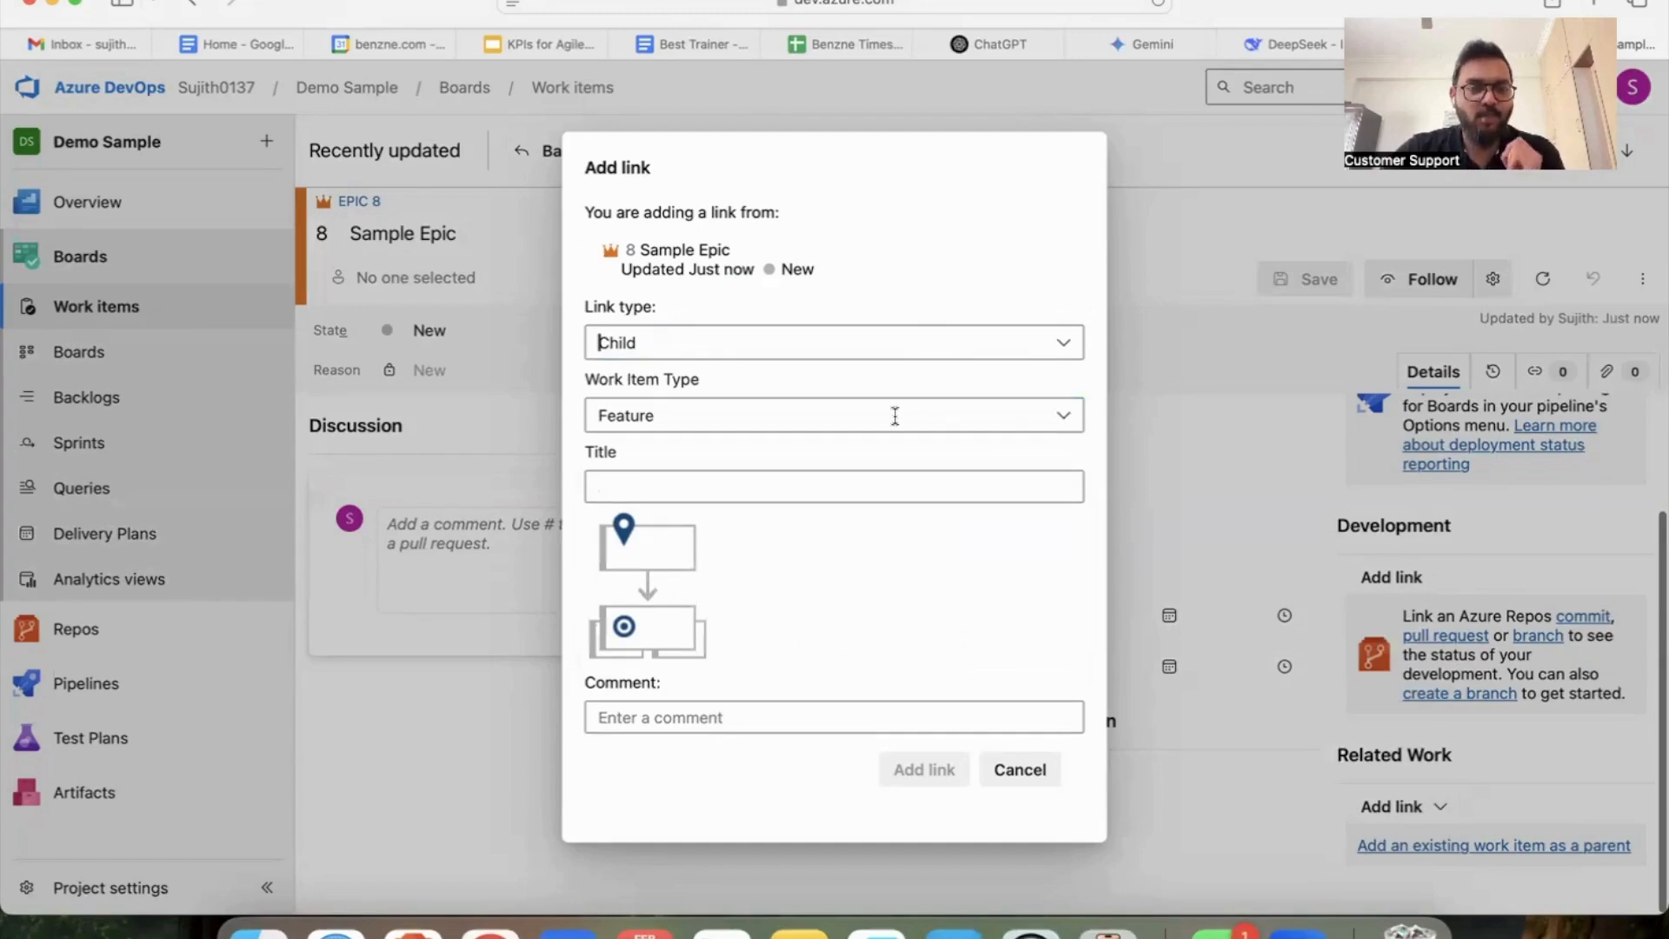
# Create a child User Story 'As a User, I want to login, so that I can buy a book'
pyautogui.click(833, 416)
pyautogui.write('As a User, I want to login, so that I can buy a book')
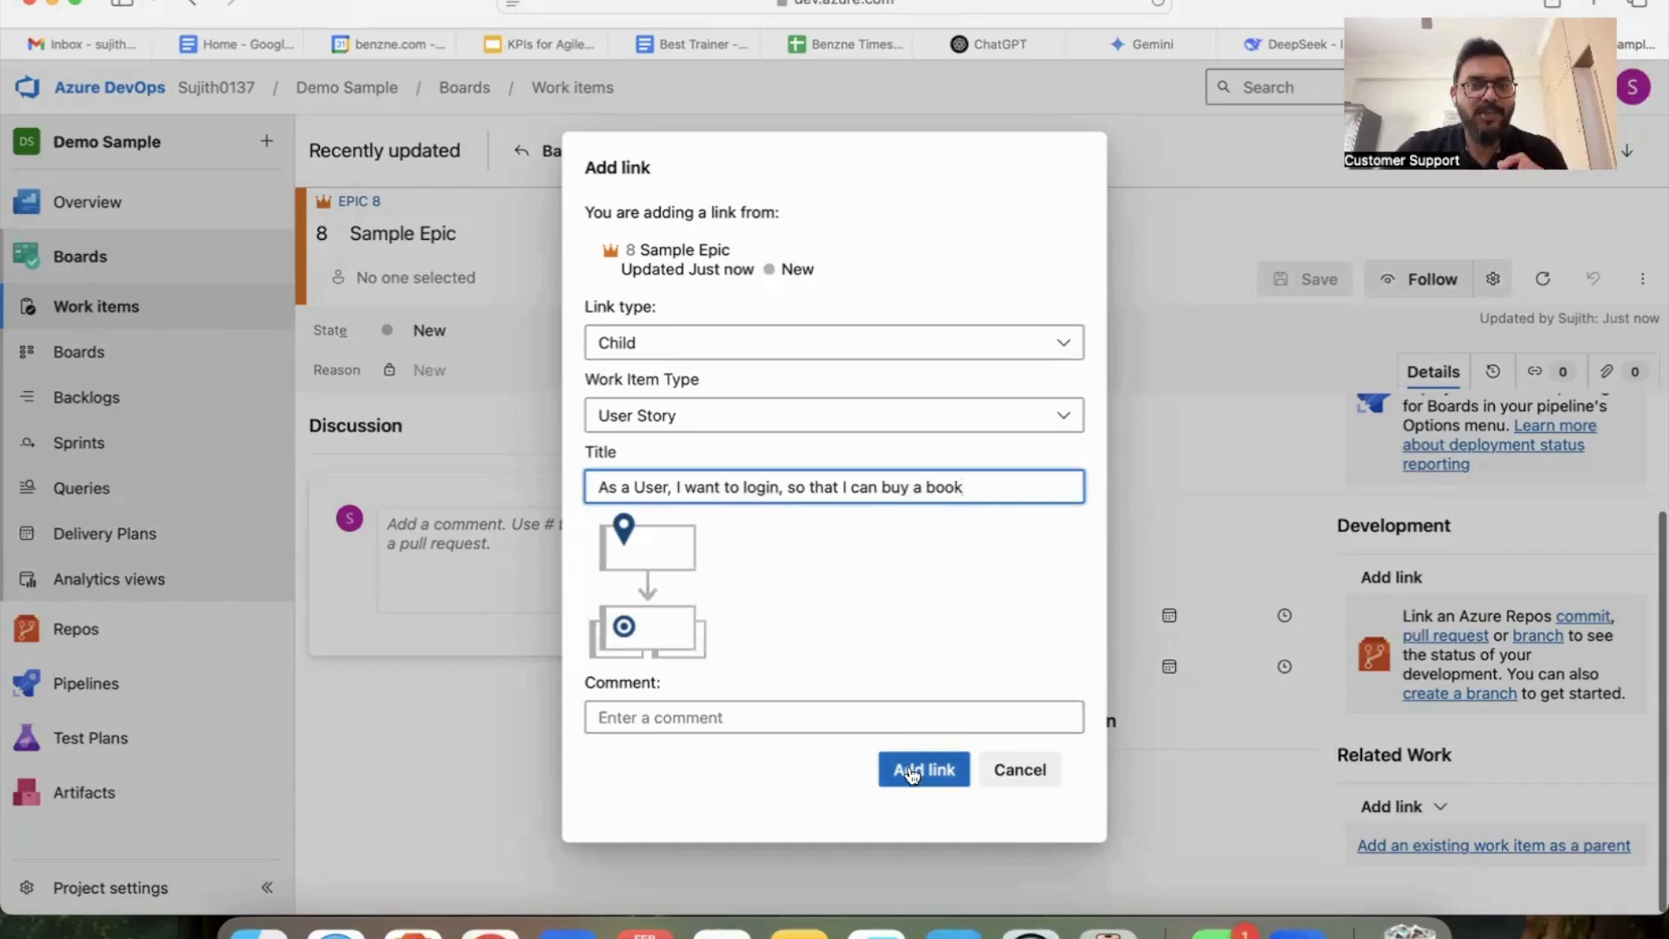
pyautogui.click(921, 770)
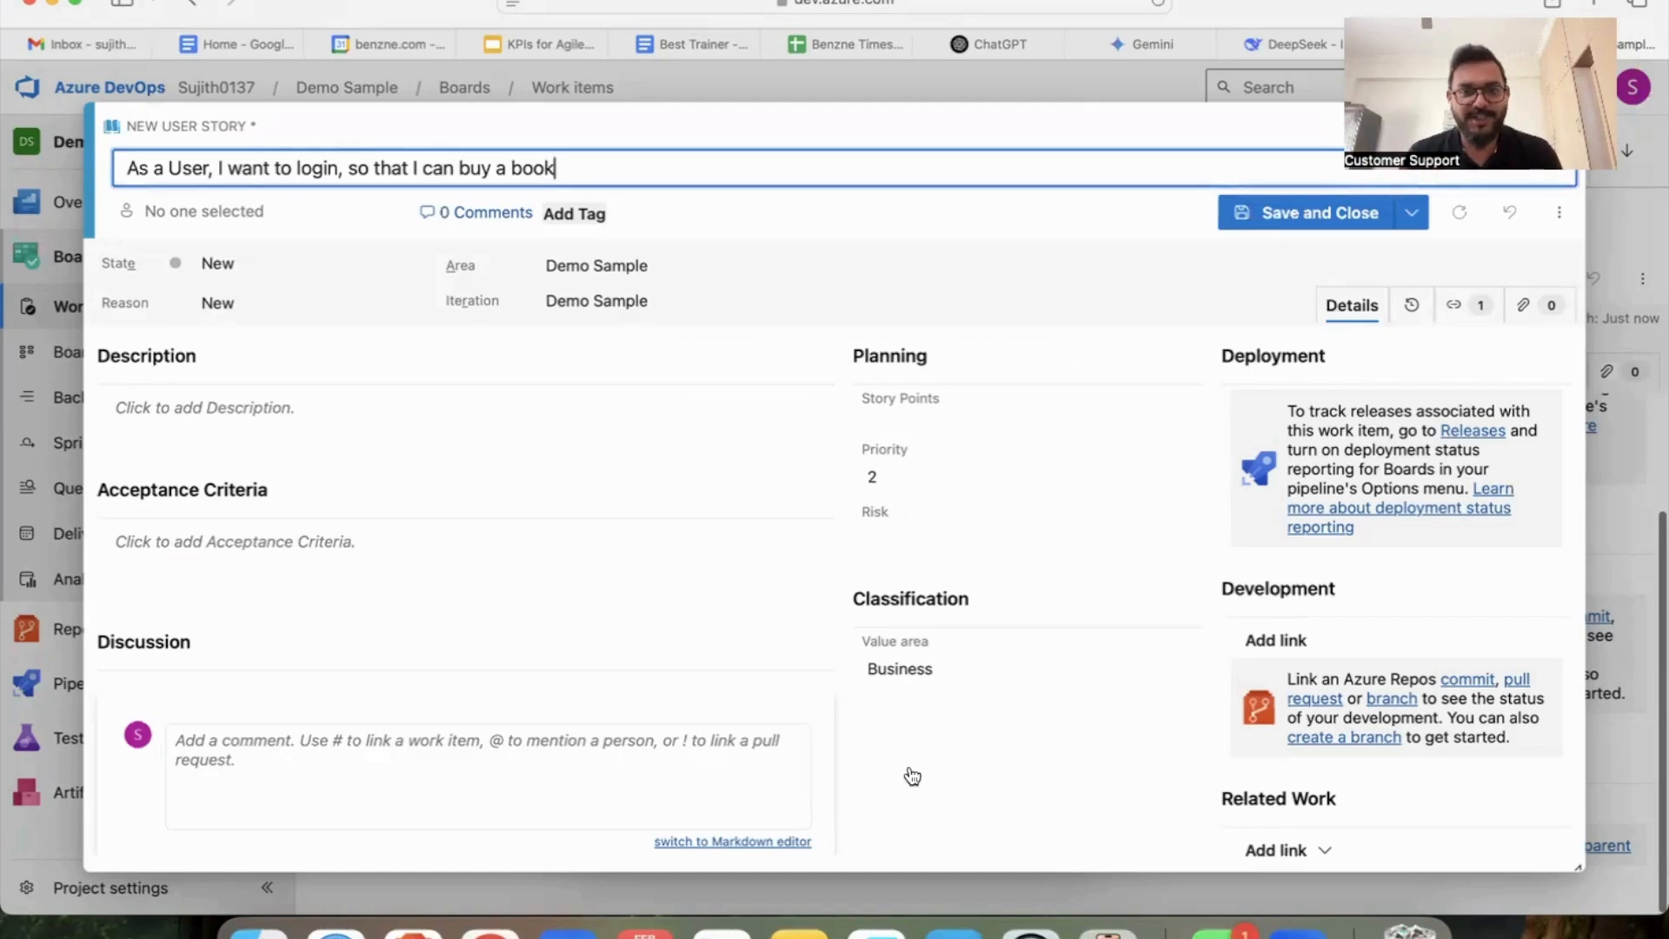
# Start linking an existing work item to the login user story via Related Work
pyautogui.scroll(-3)
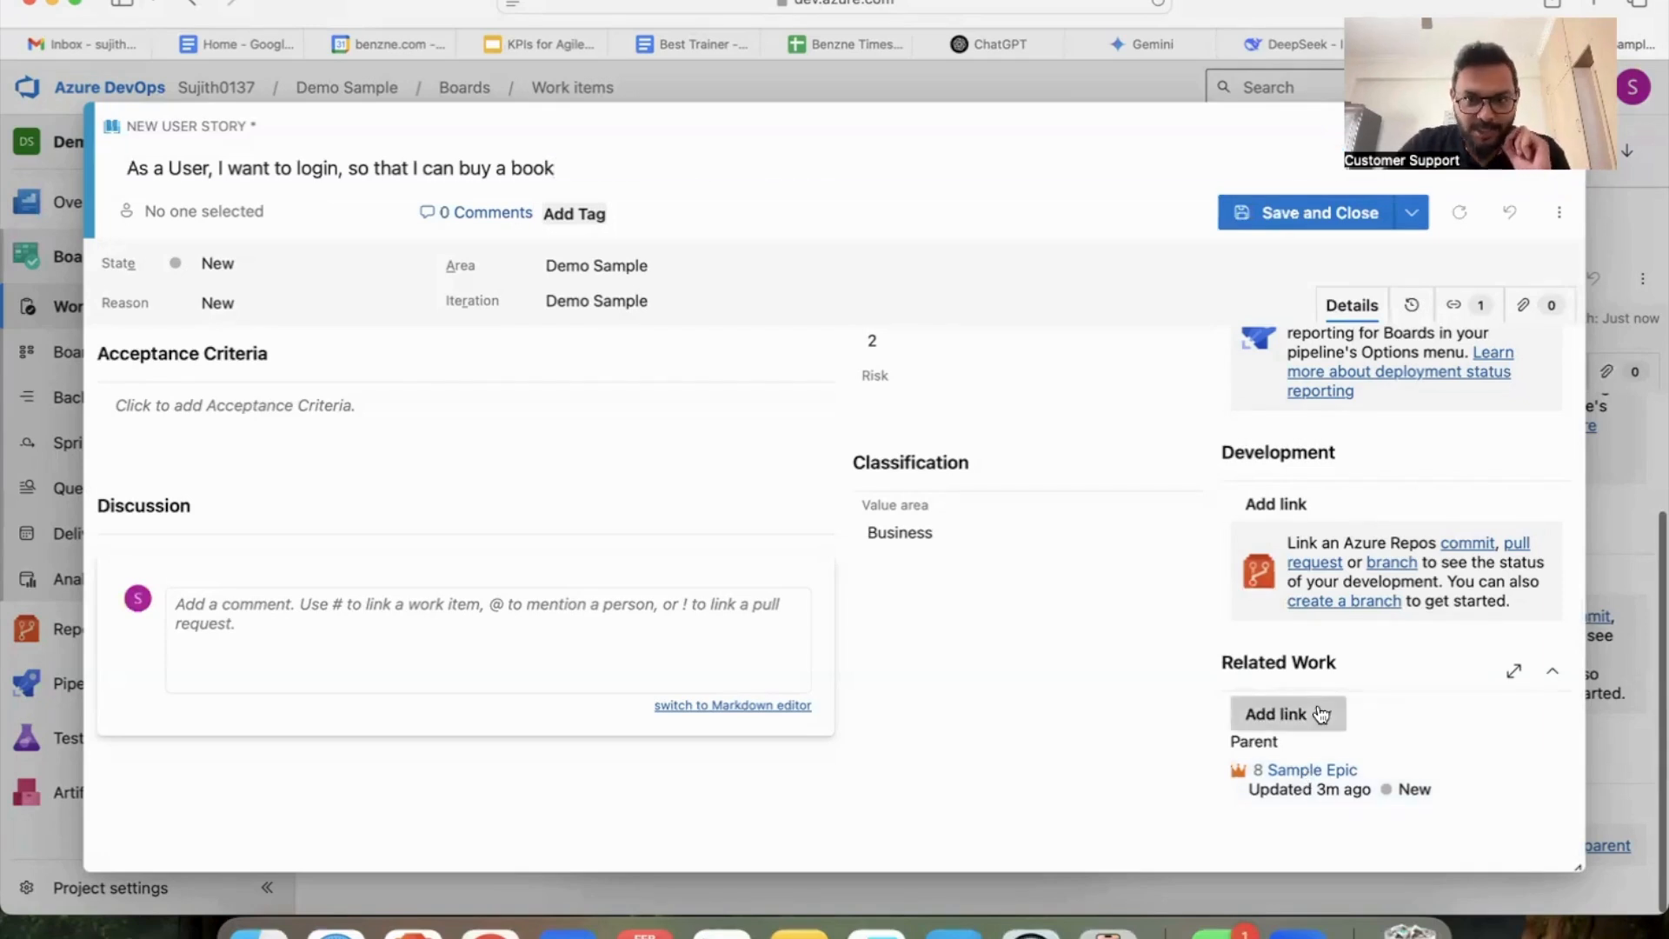
pyautogui.click(1287, 713)
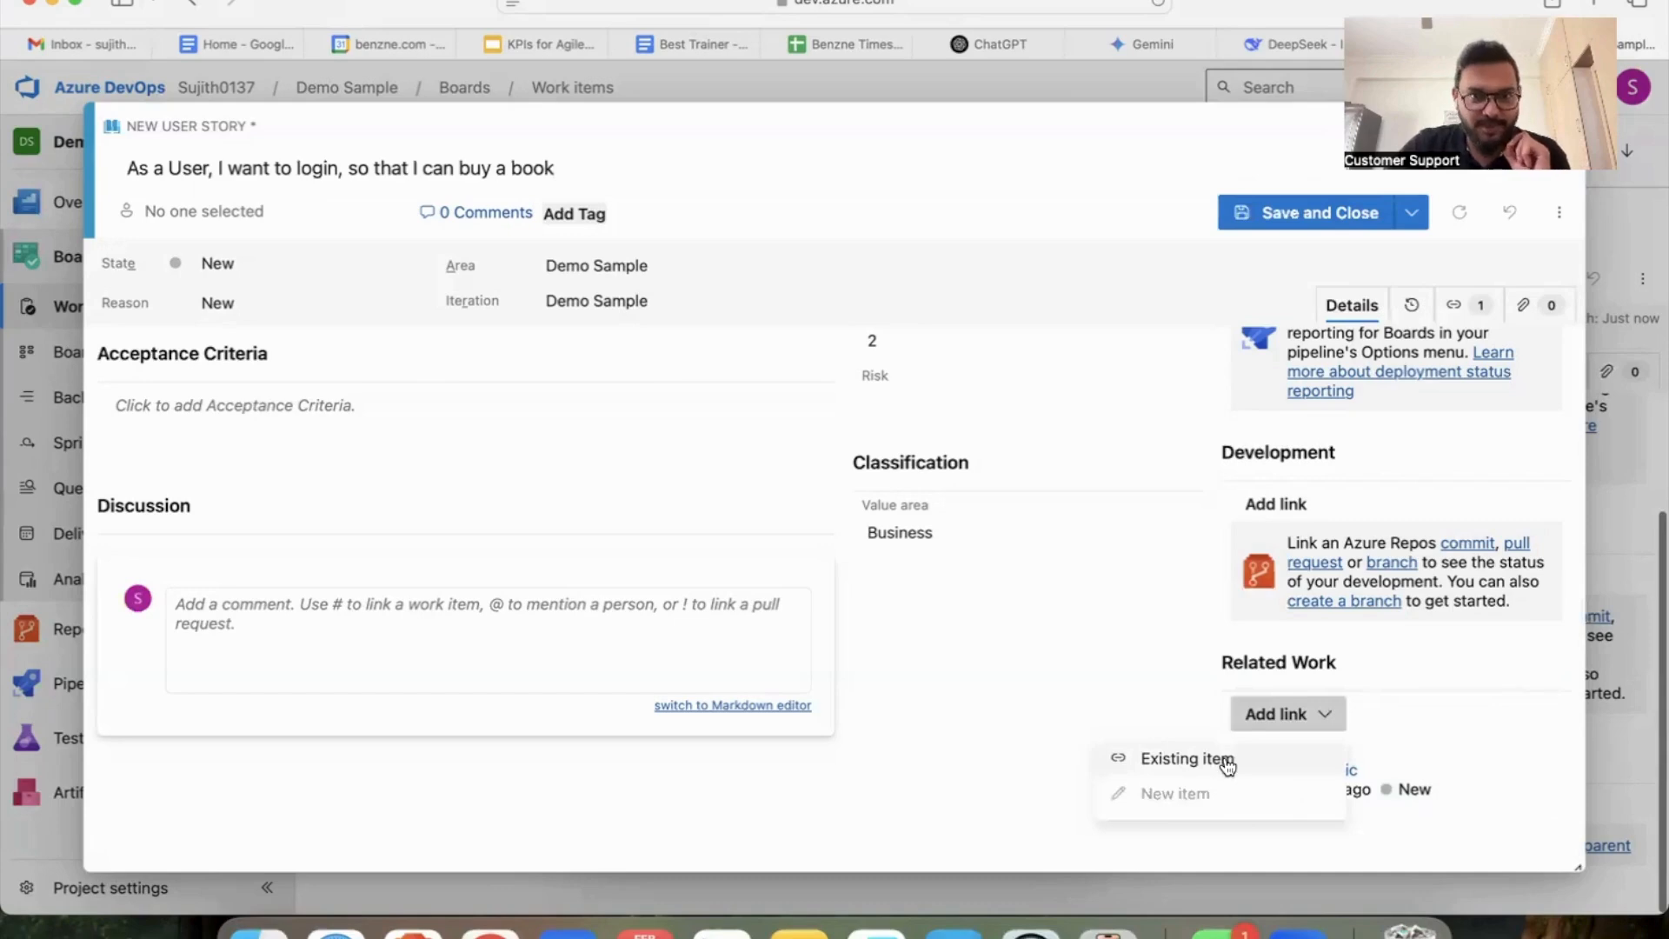
pyautogui.click(1186, 758)
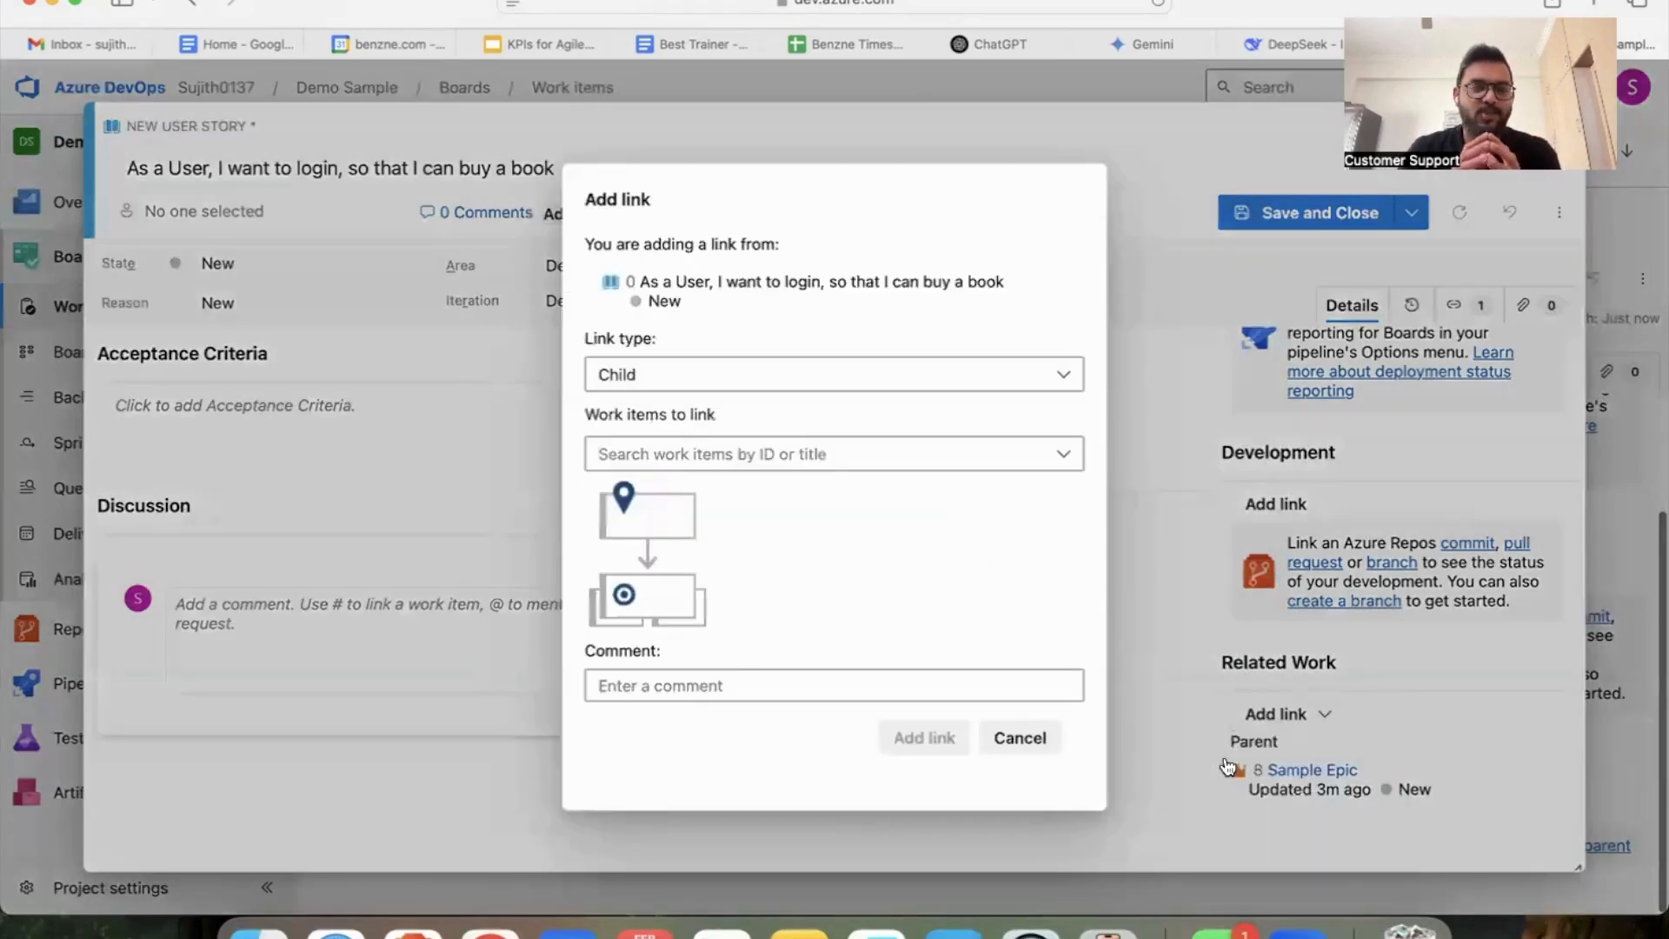
# Link Task 11 'Sample Task' as a child of login user story 10
pyautogui.click(833, 453)
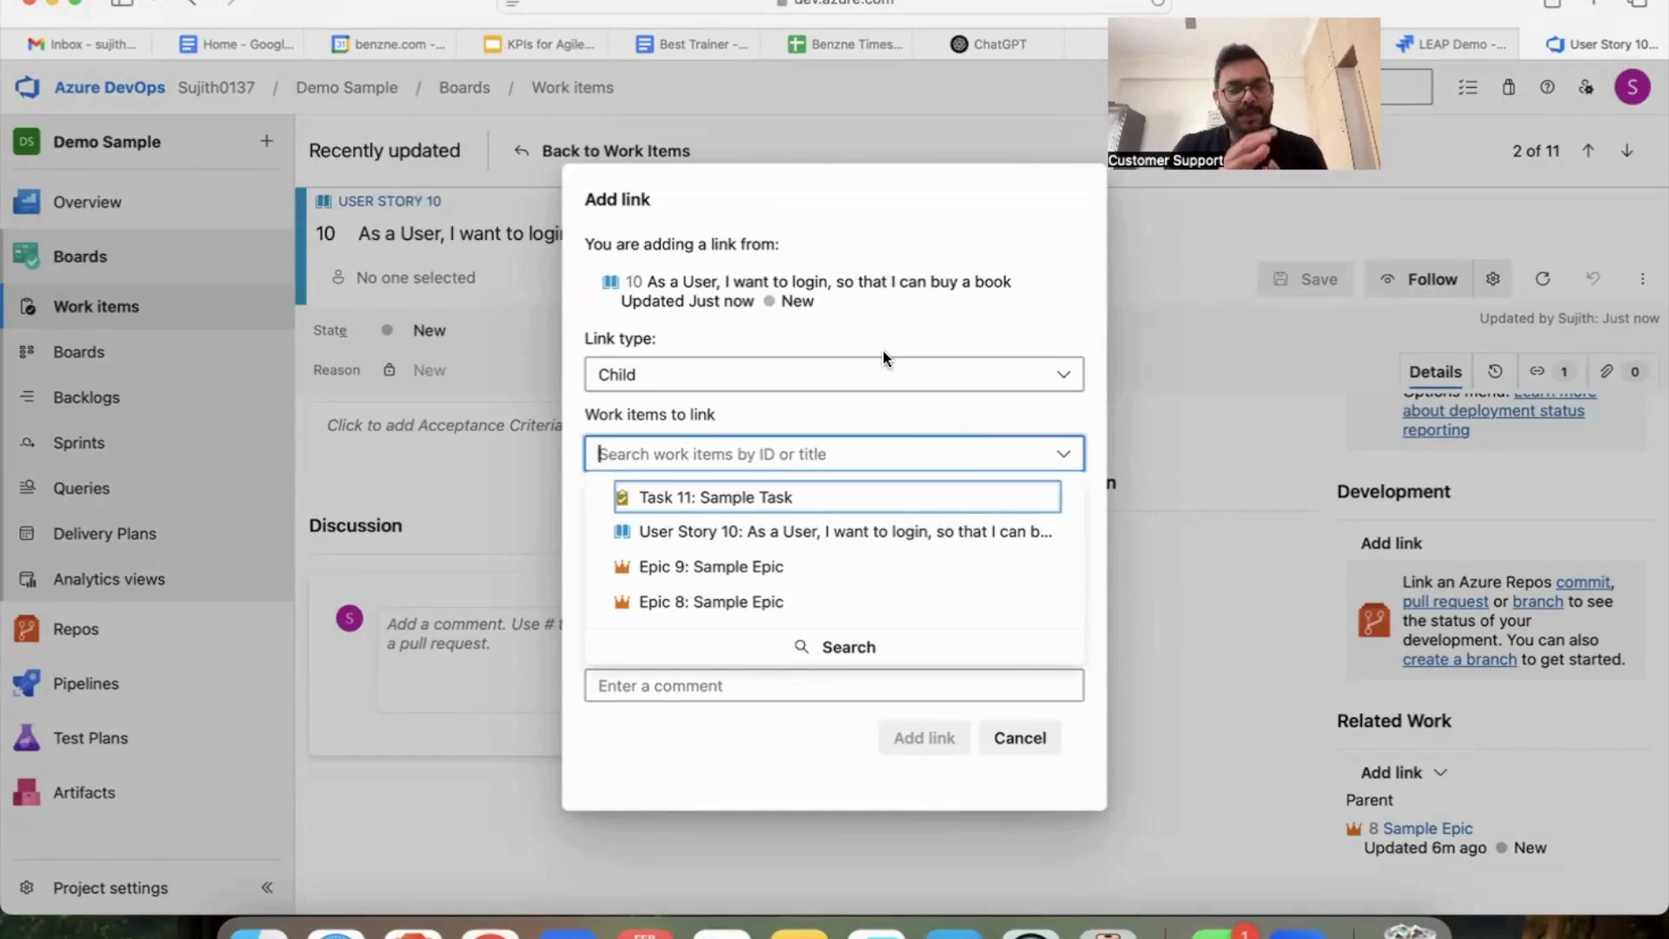
pyautogui.moveTo(701, 525)
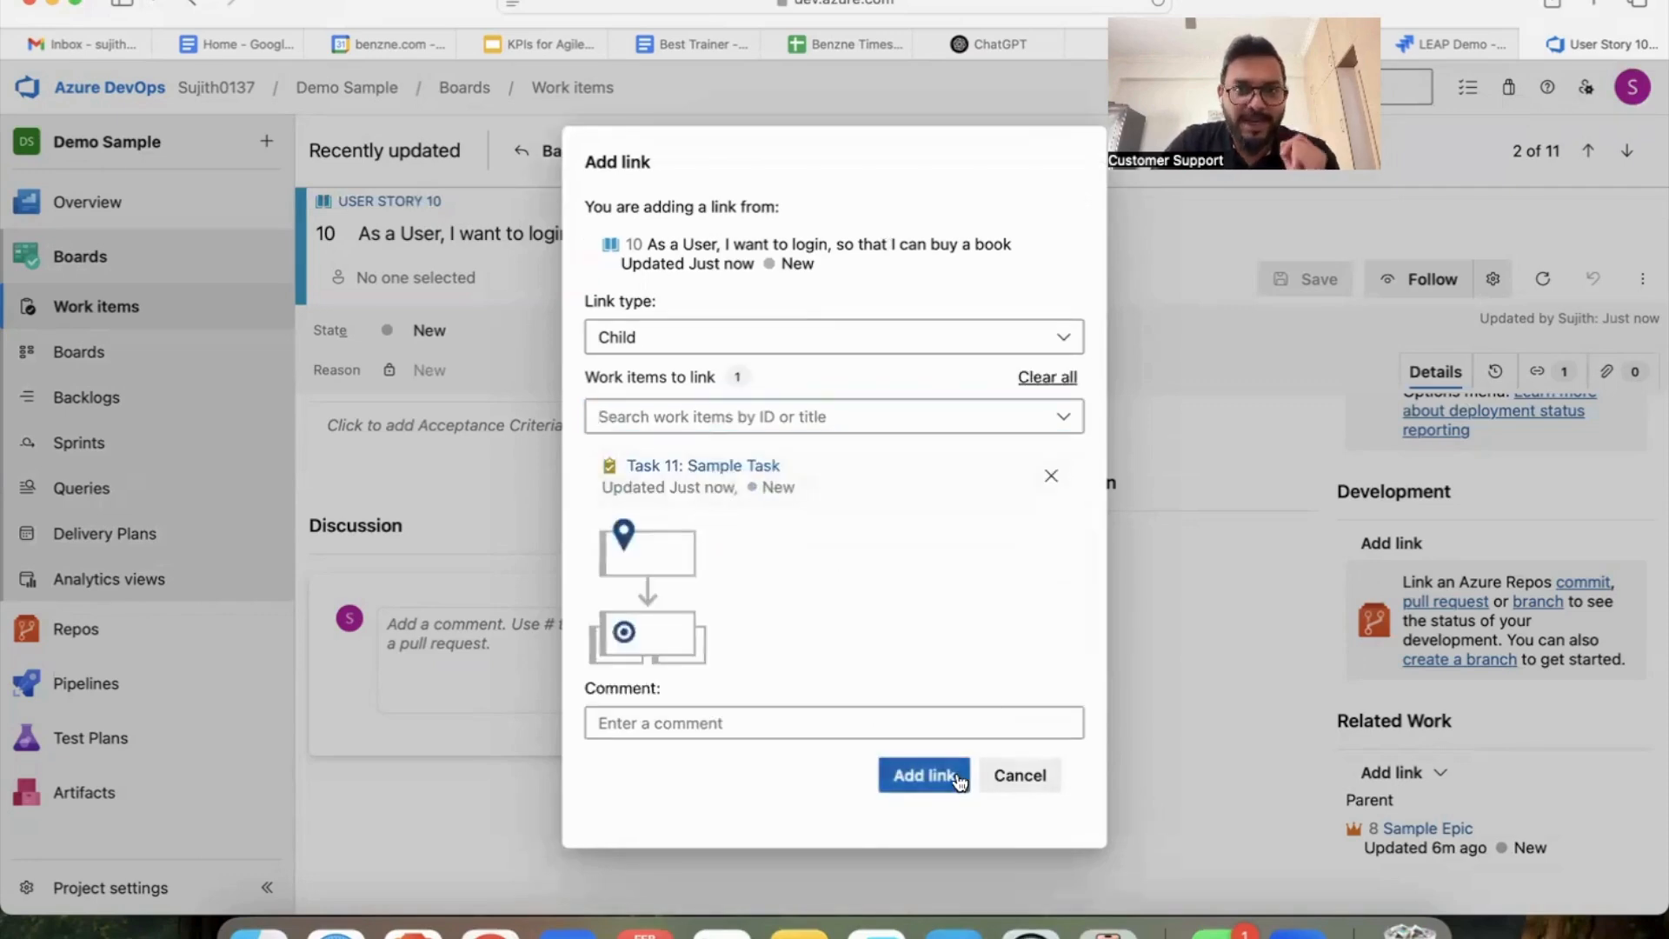
pyautogui.click(923, 775)
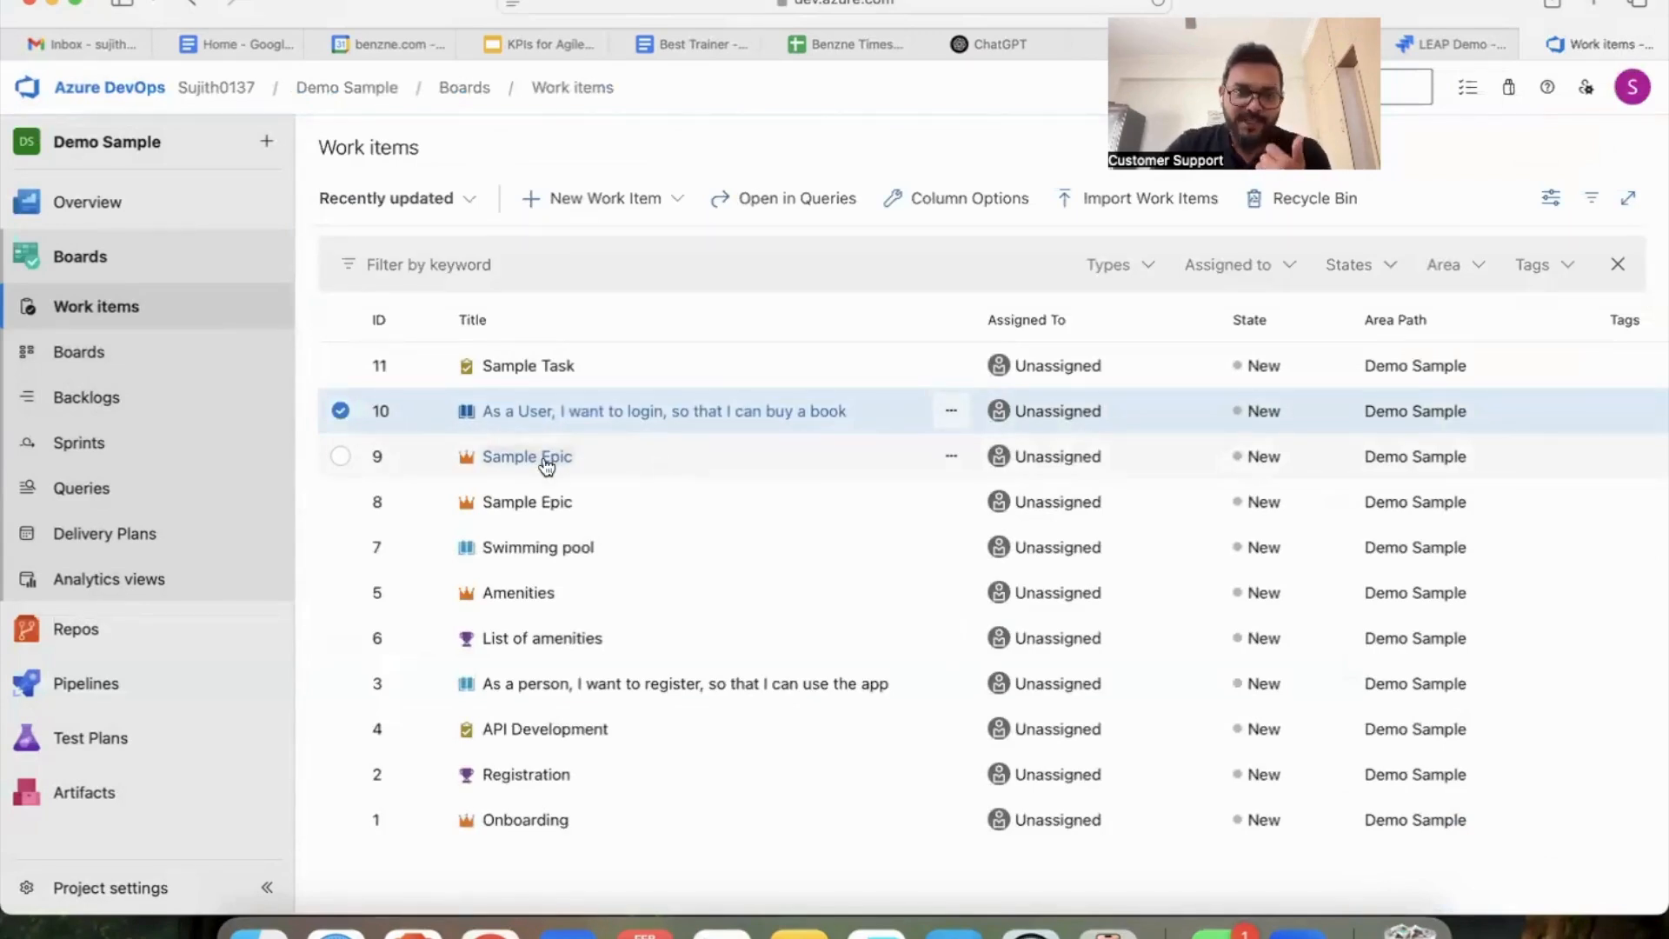
pyautogui.moveTo(563, 431)
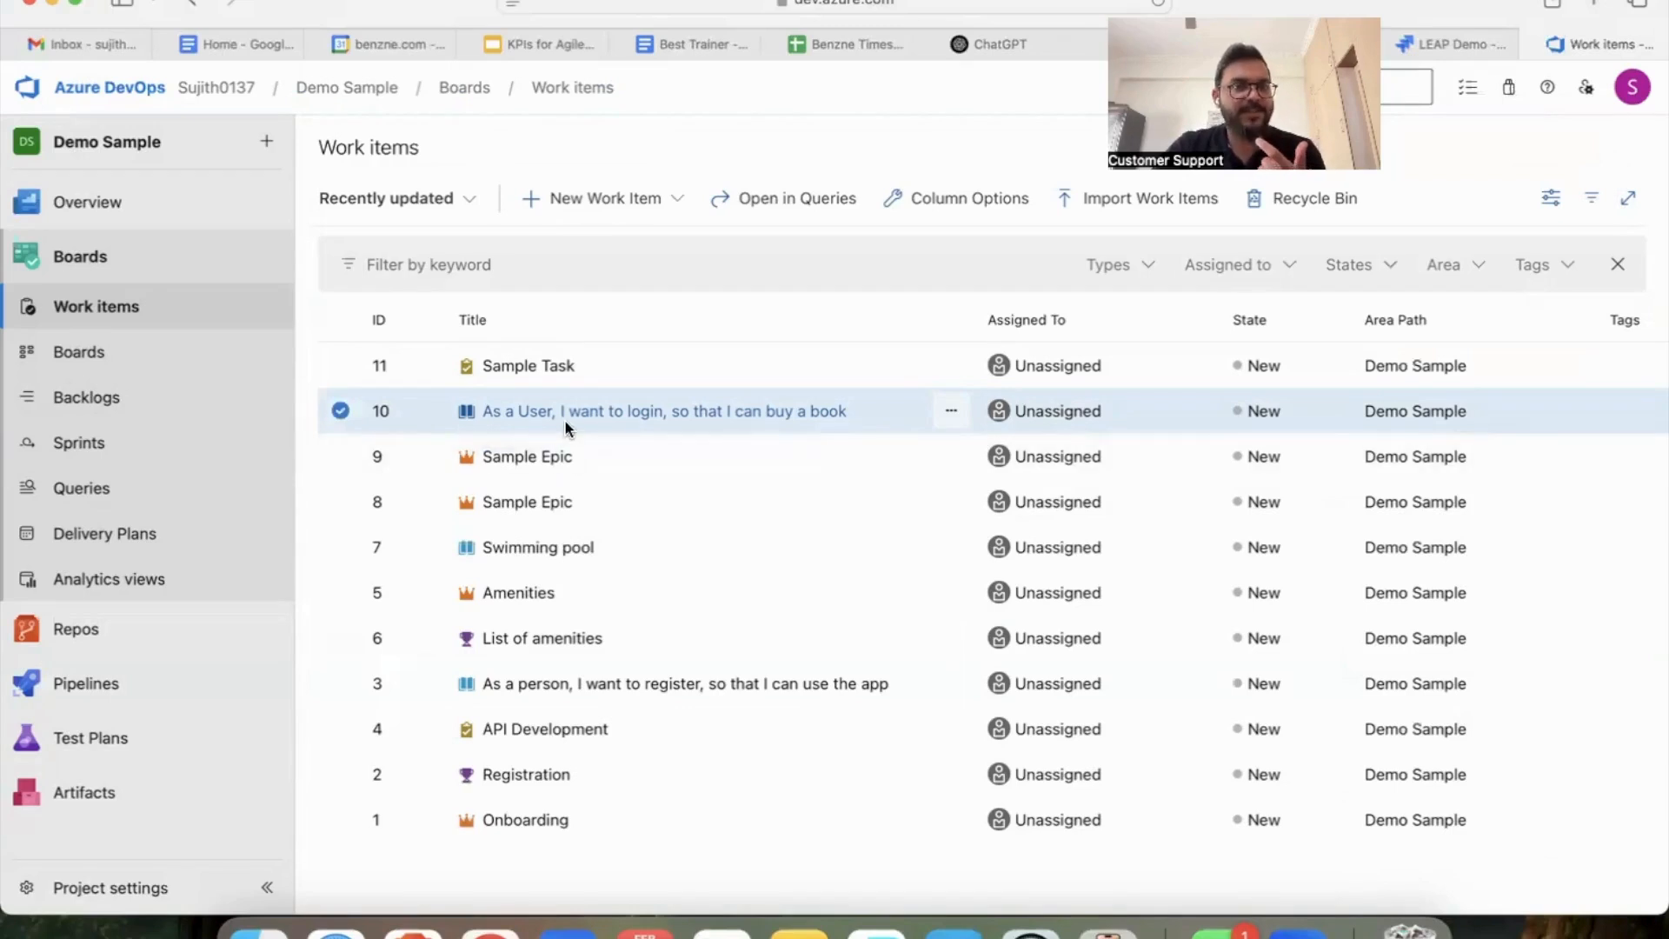
pyautogui.moveTo(502, 420)
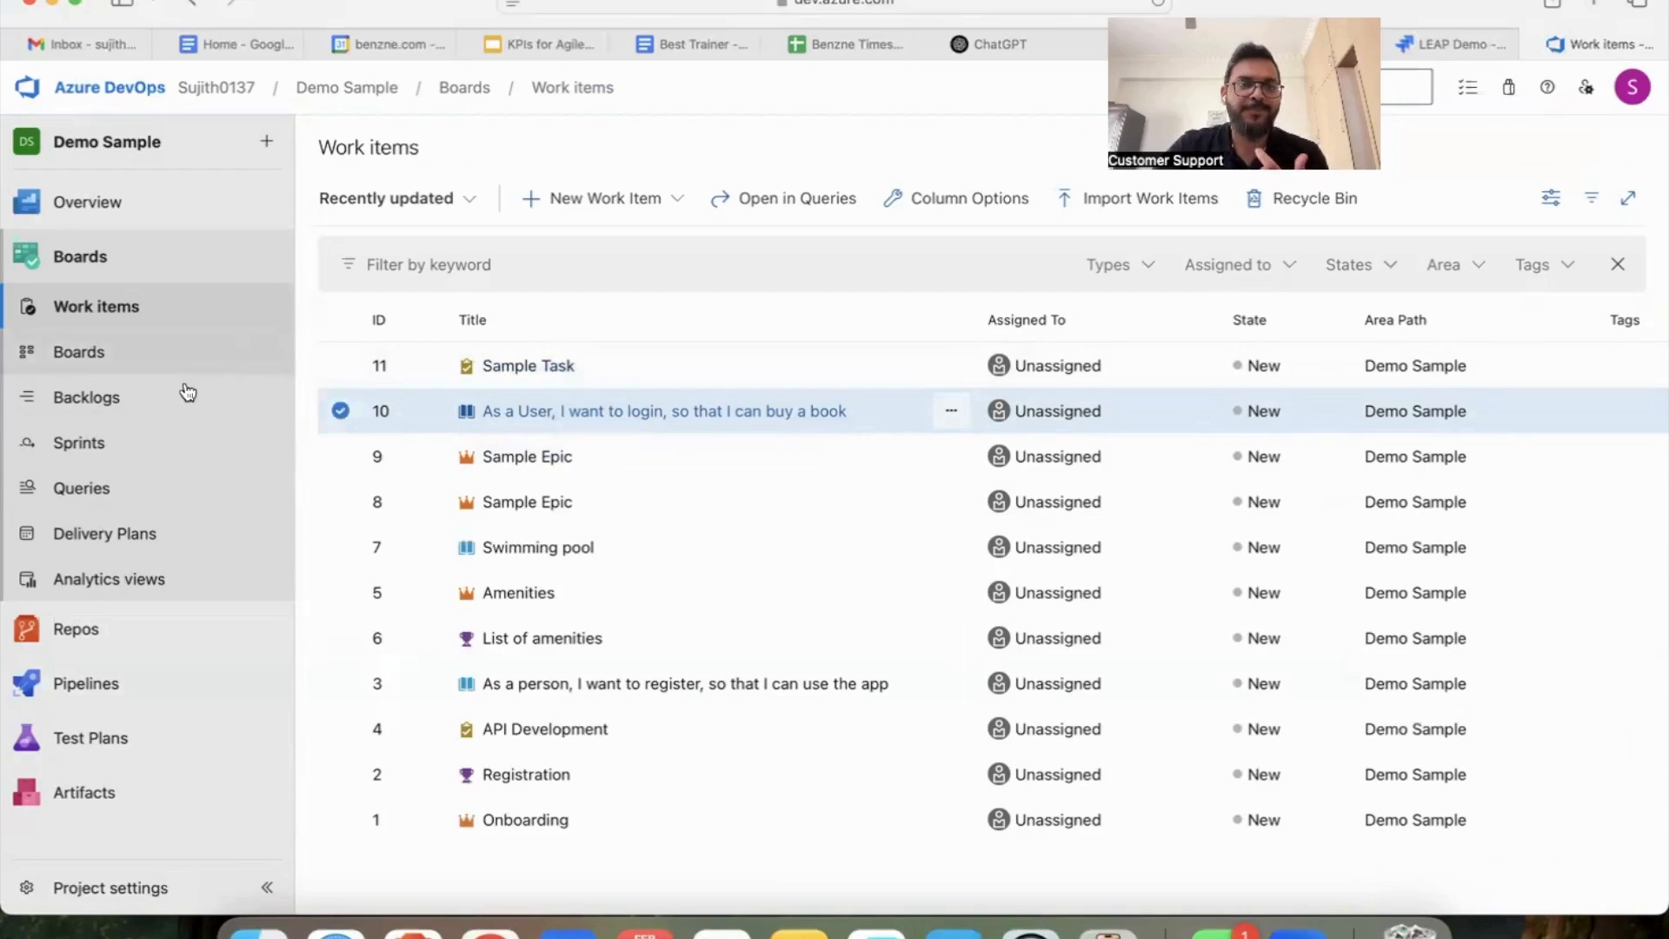
# Go to the Demo Sample Team backlog listing the three user stories
pyautogui.click(87, 397)
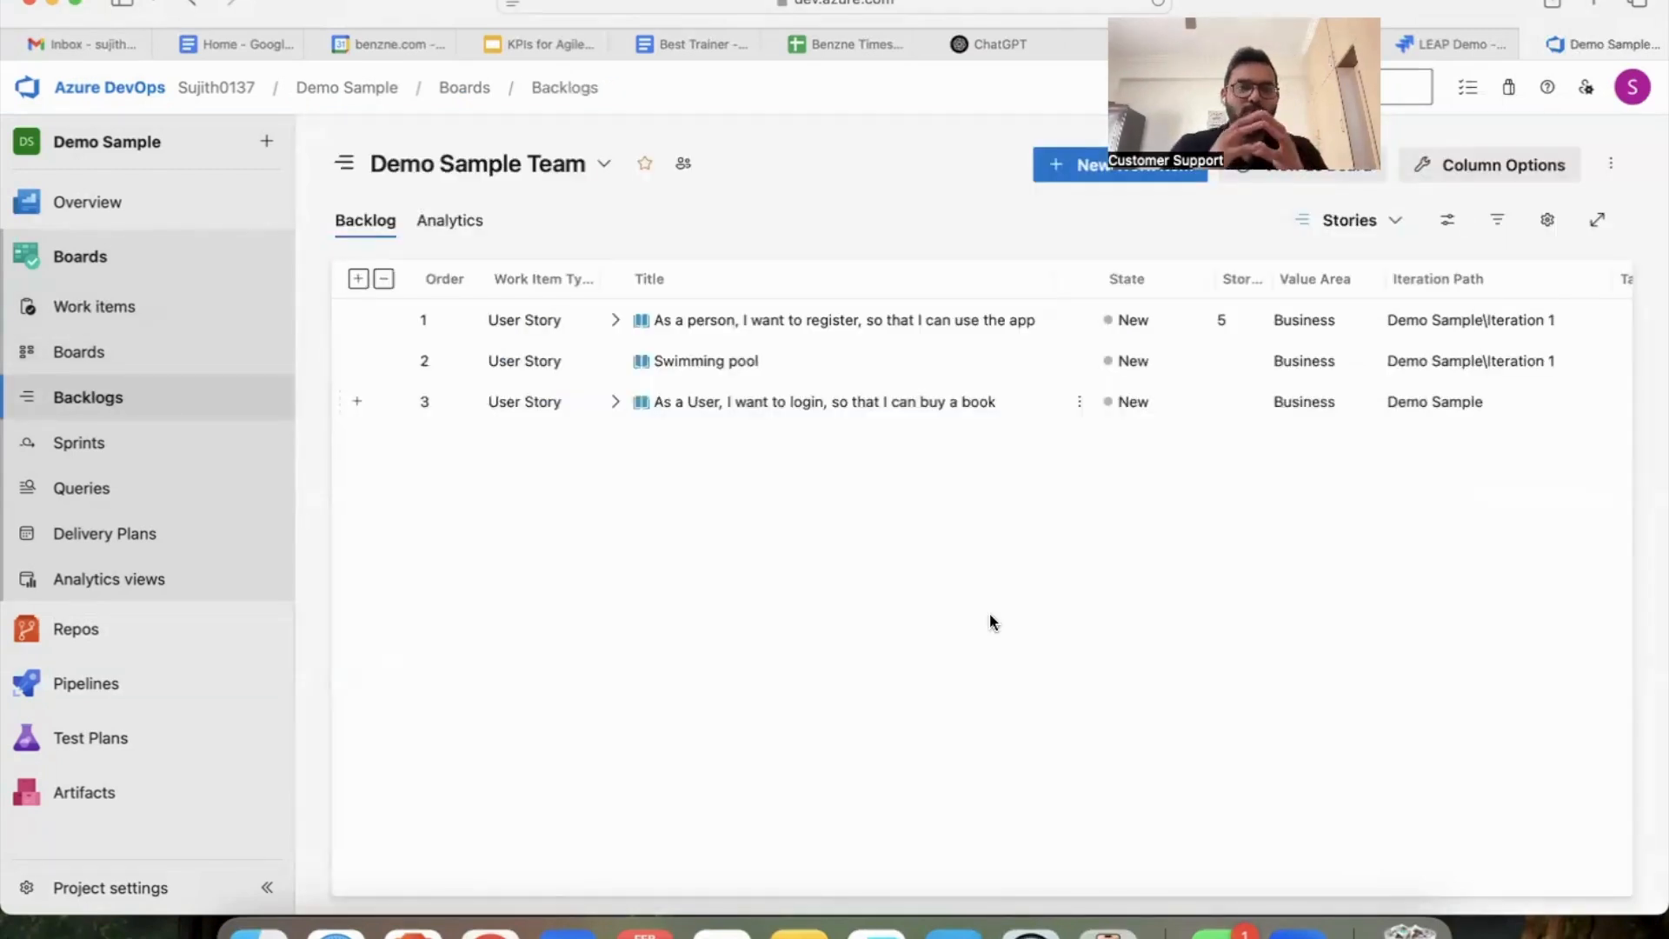
pyautogui.moveTo(206, 407)
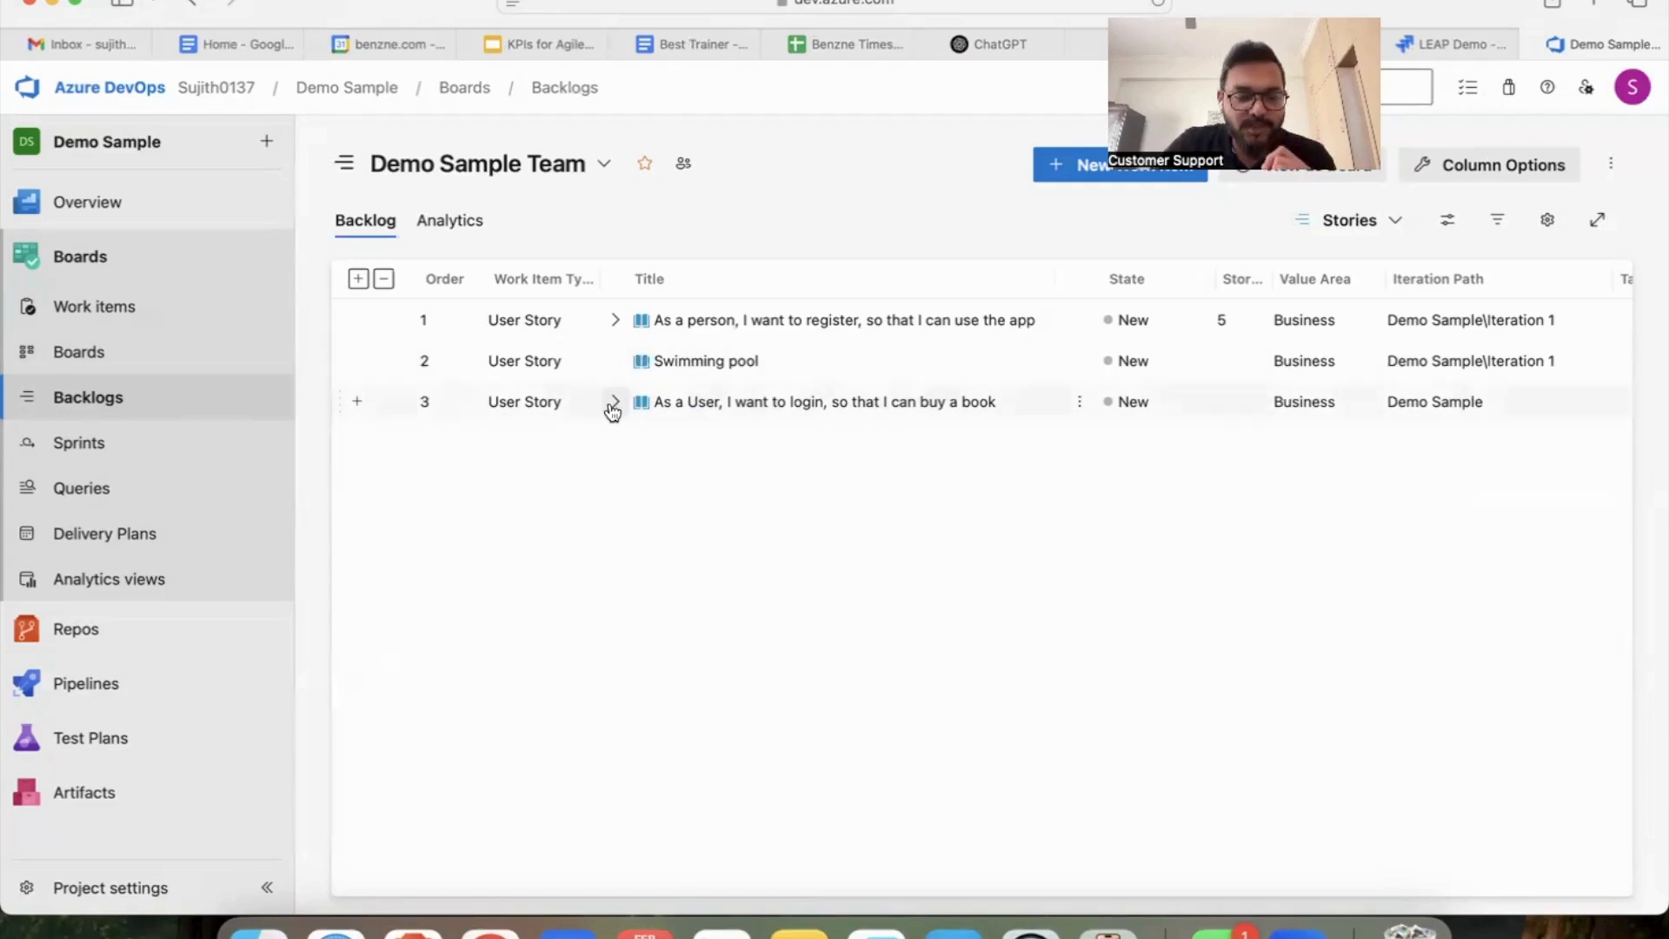
# Expand the login story to show Sample Task, then begin a new User Story
pyautogui.click(614, 401)
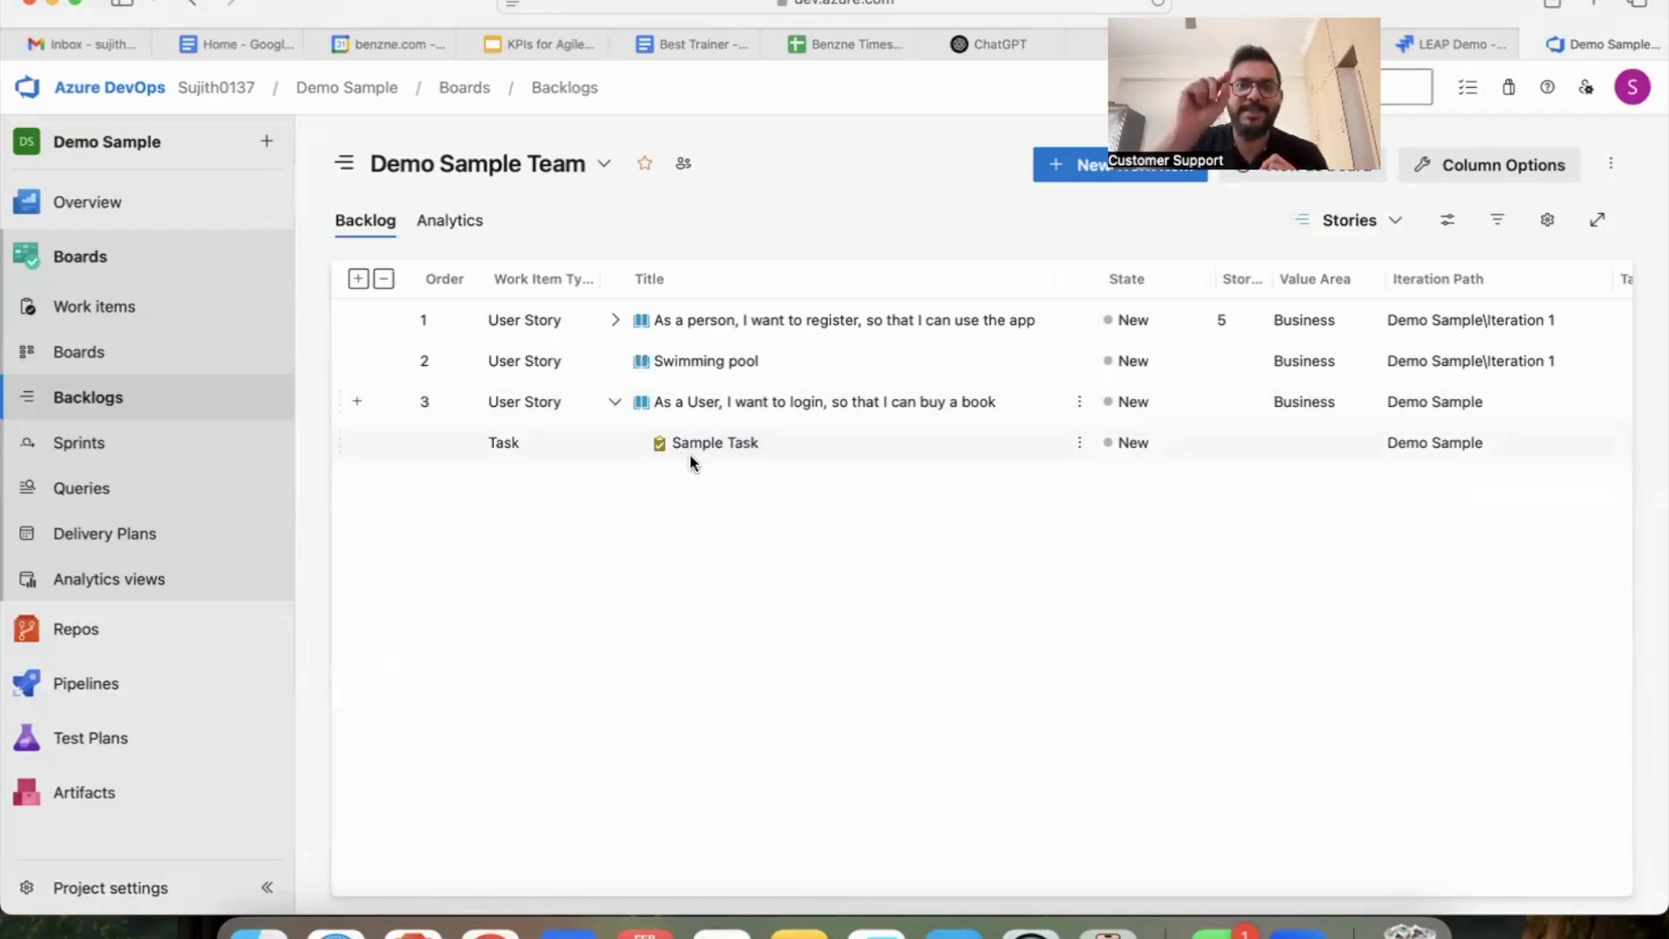
pyautogui.click(1075, 164)
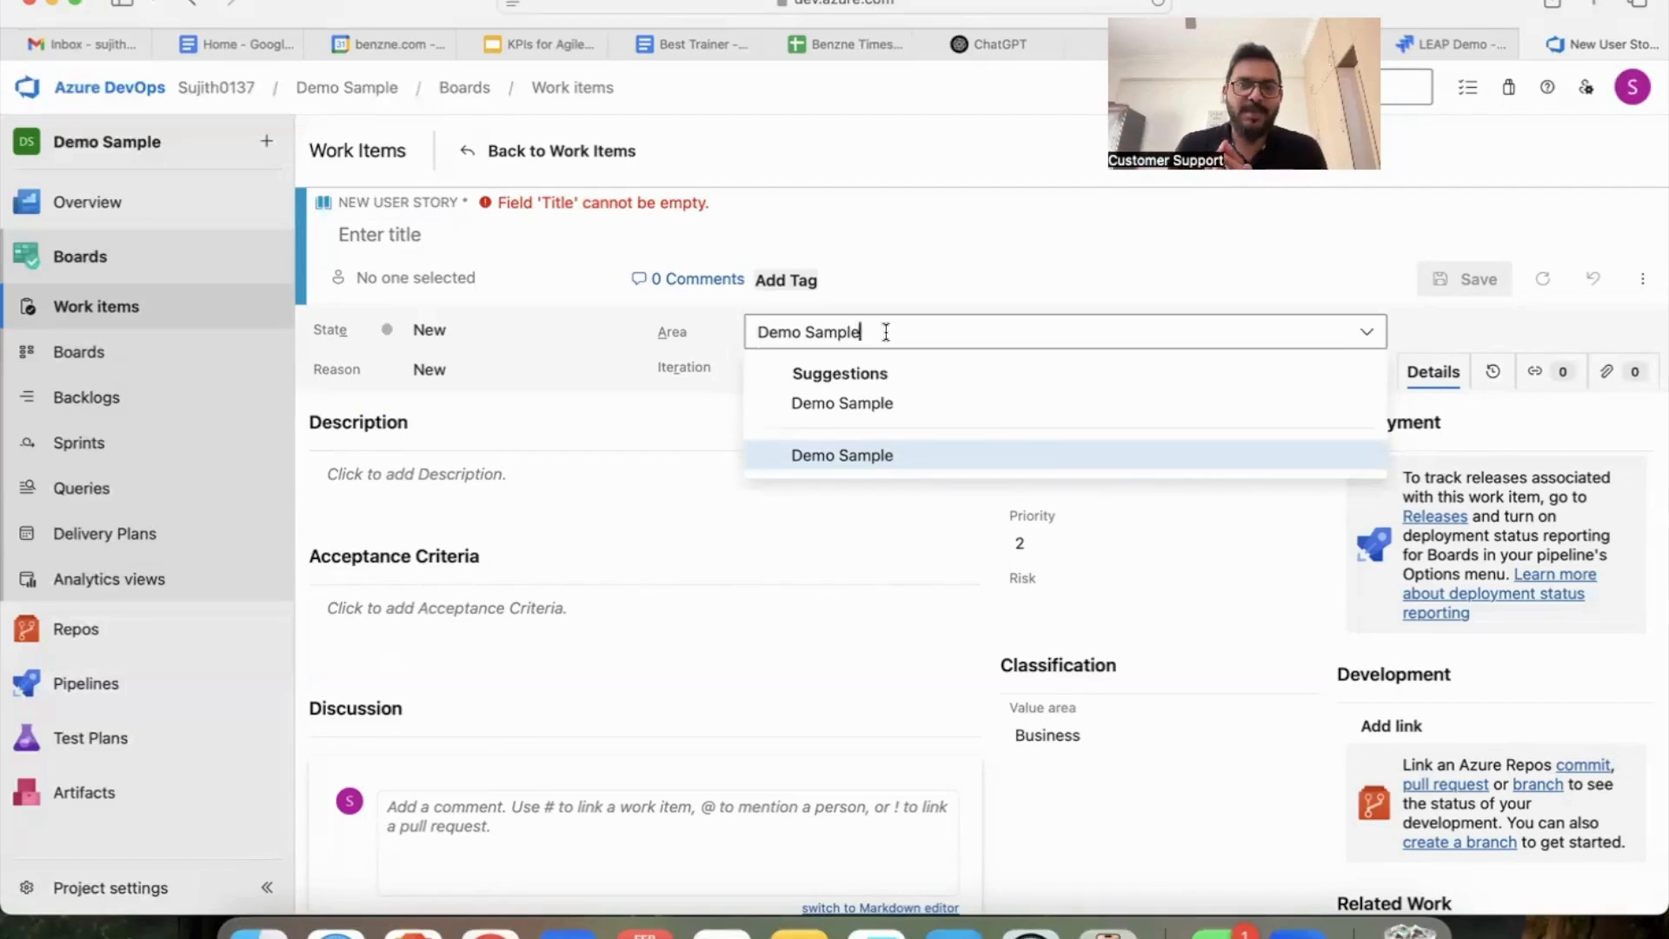
# Give the new user story area Demo Sample and iteration Demo Sample\Iteration 1
pyautogui.click(842, 454)
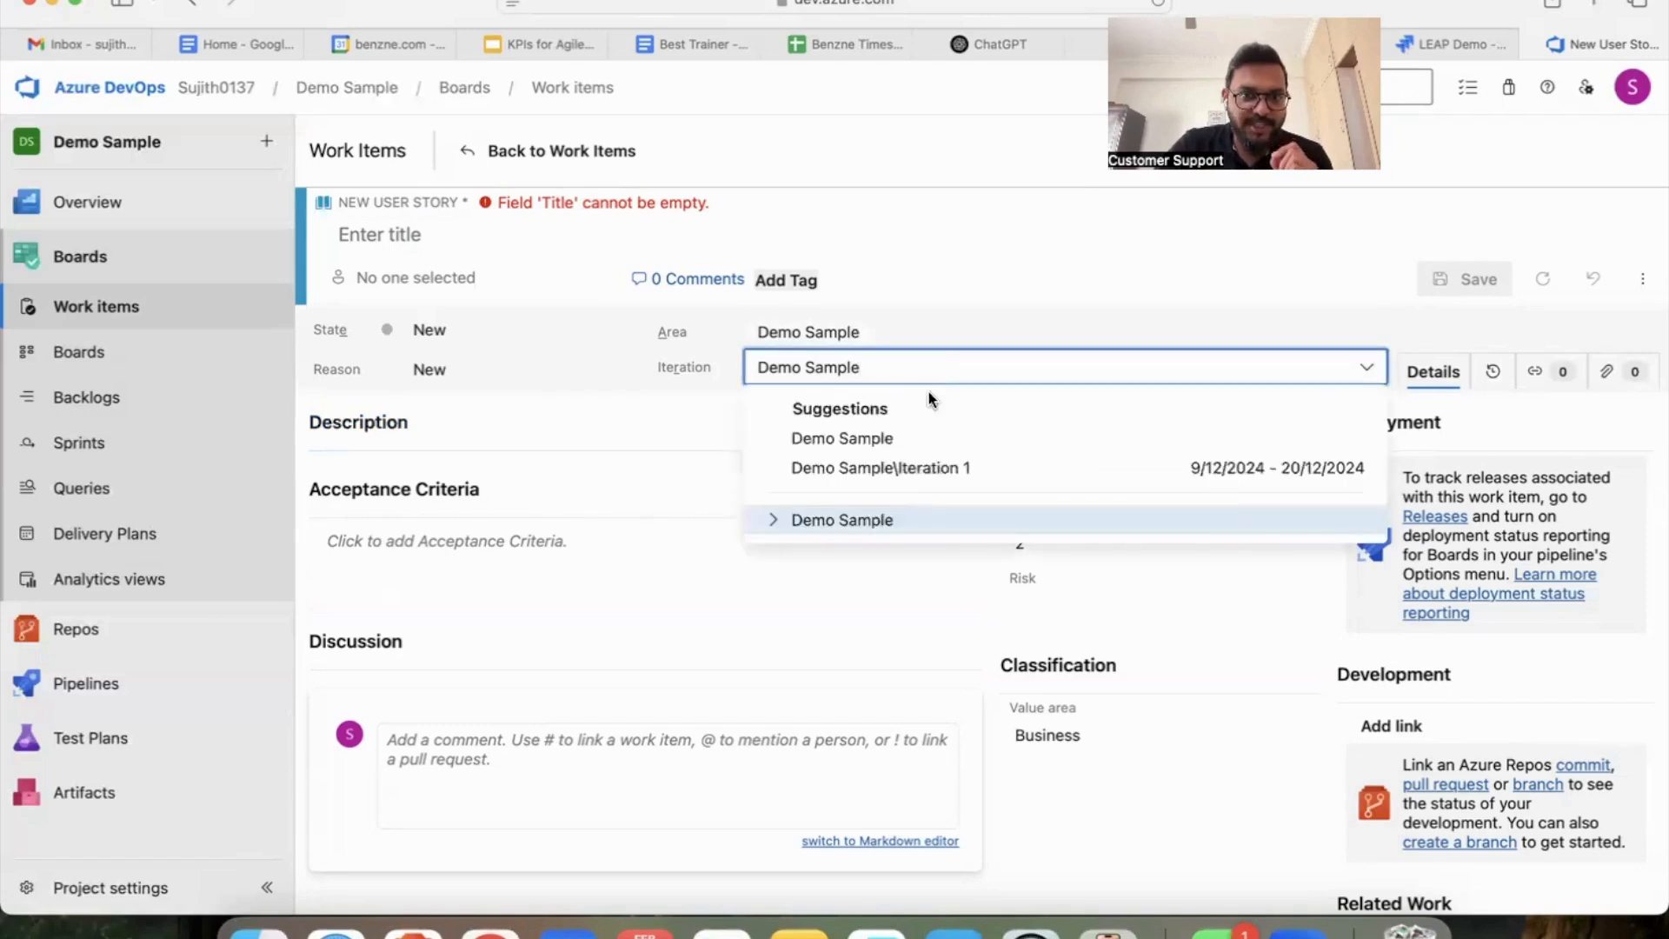
pyautogui.click(772, 519)
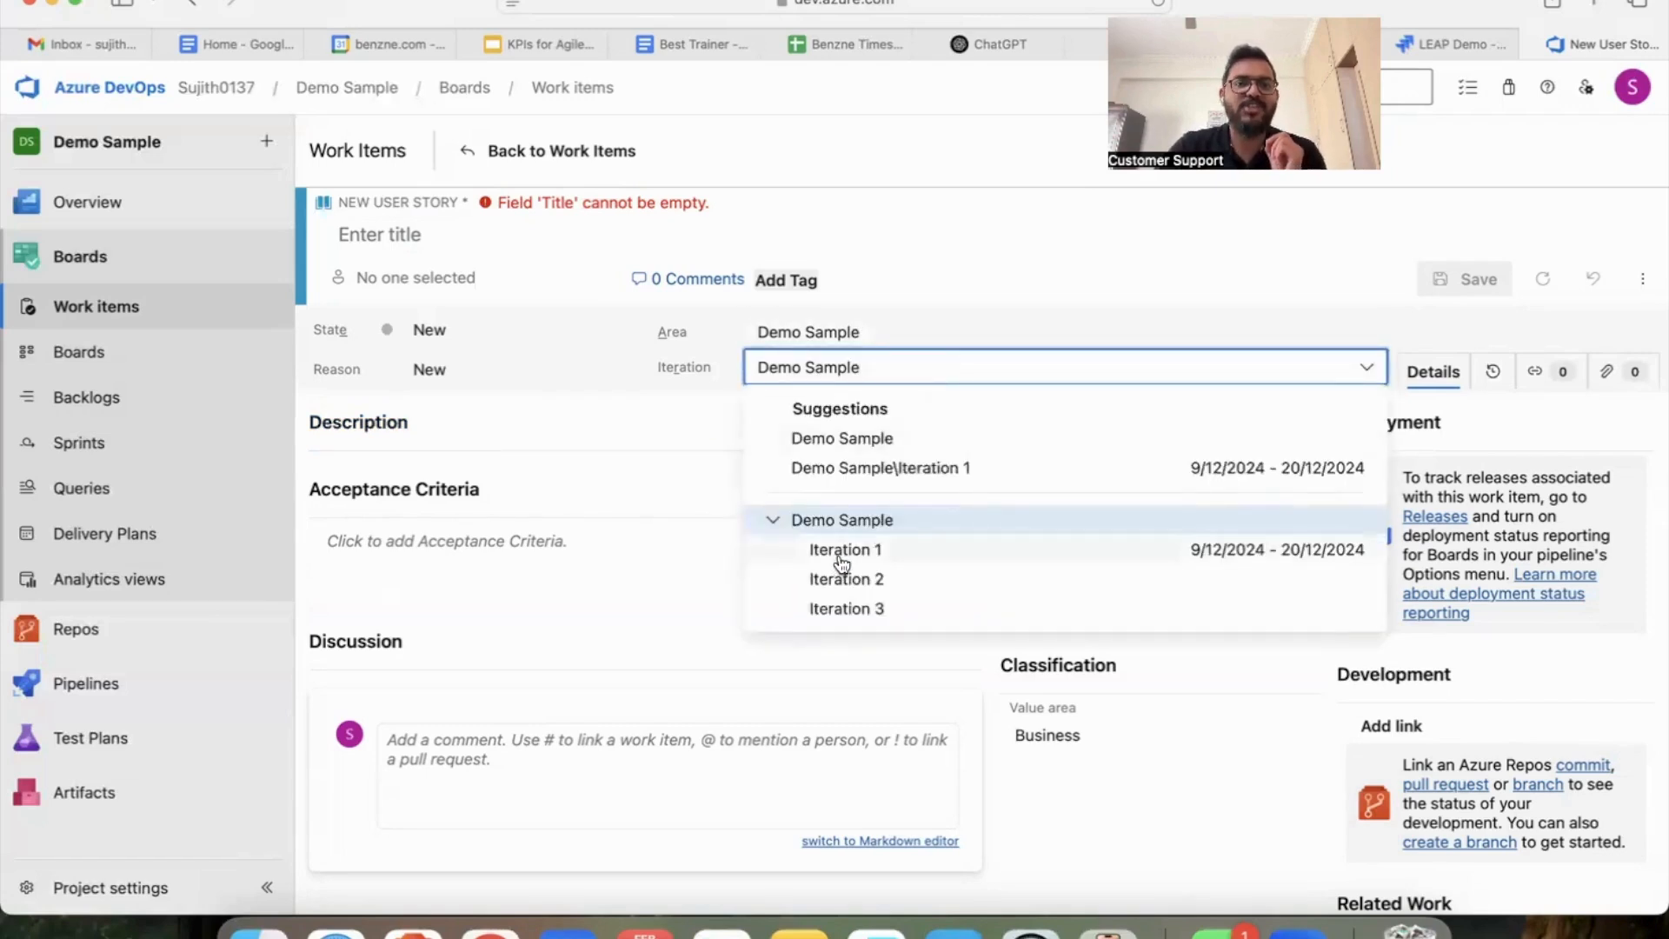
pyautogui.click(845, 550)
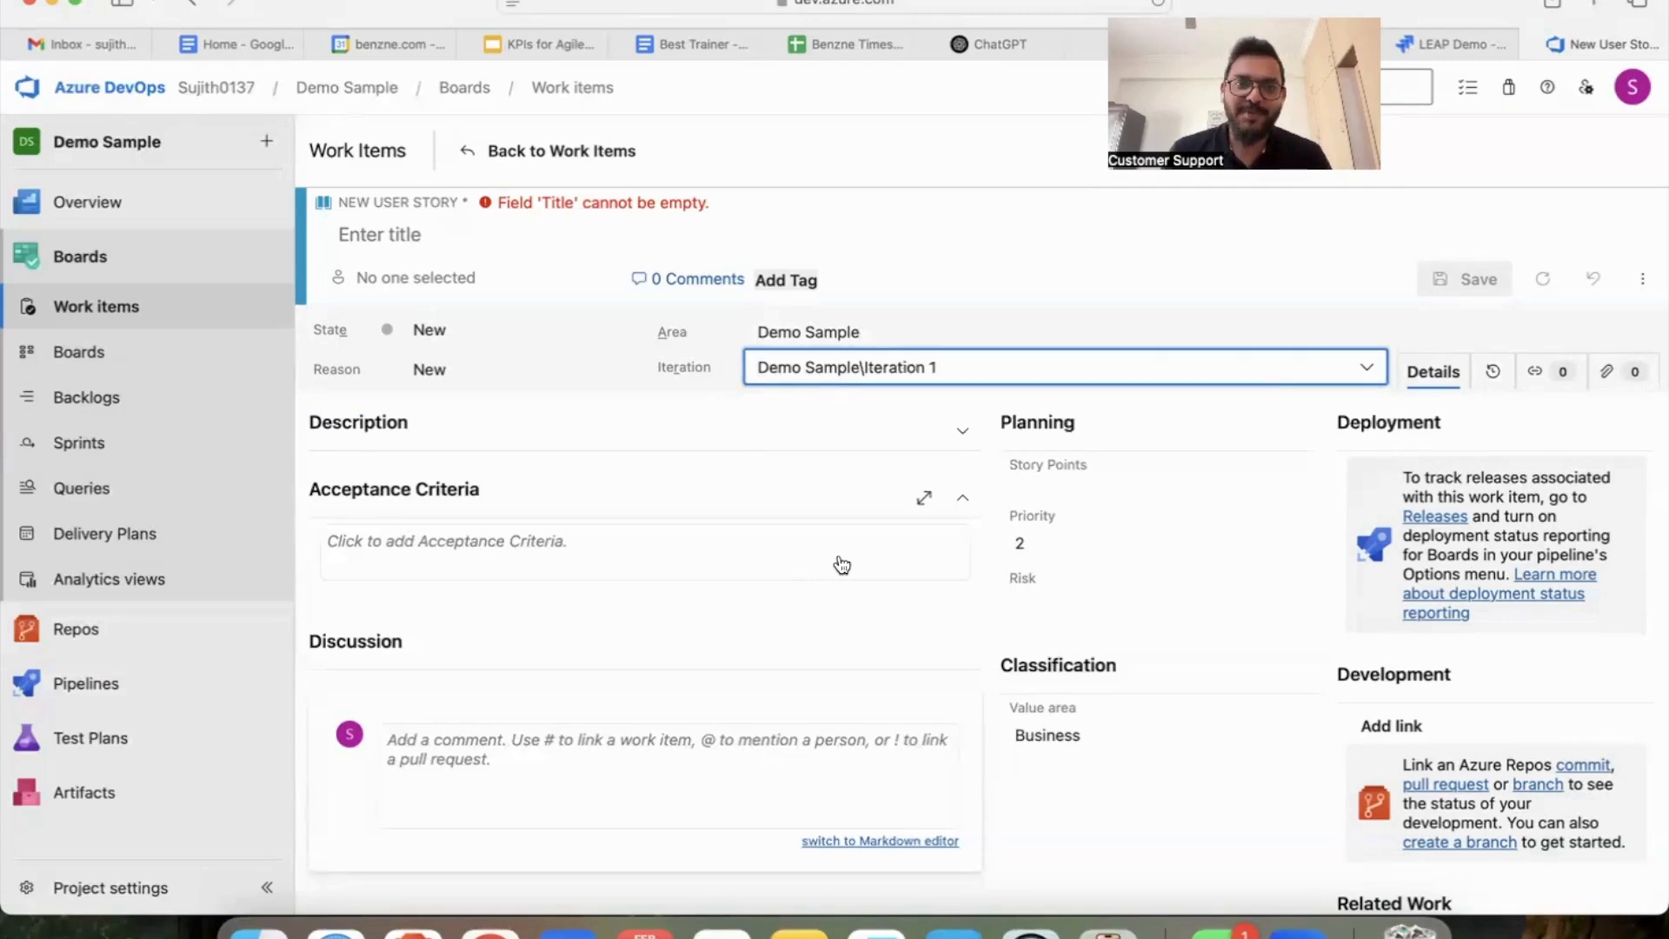
pyautogui.click(937, 367)
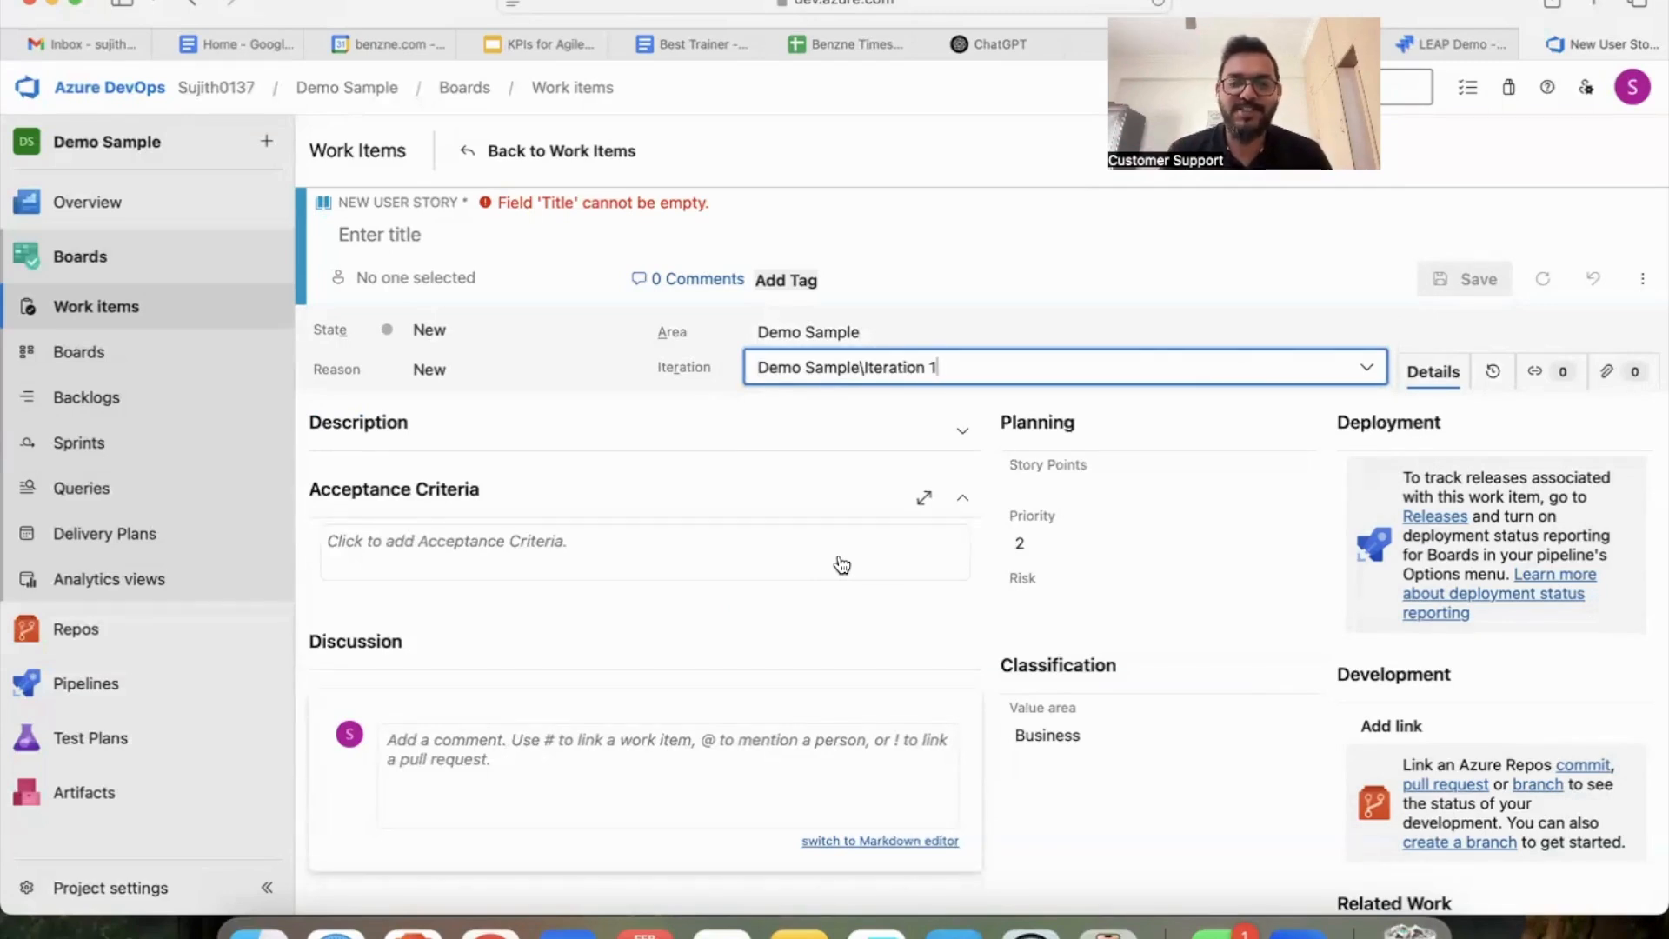